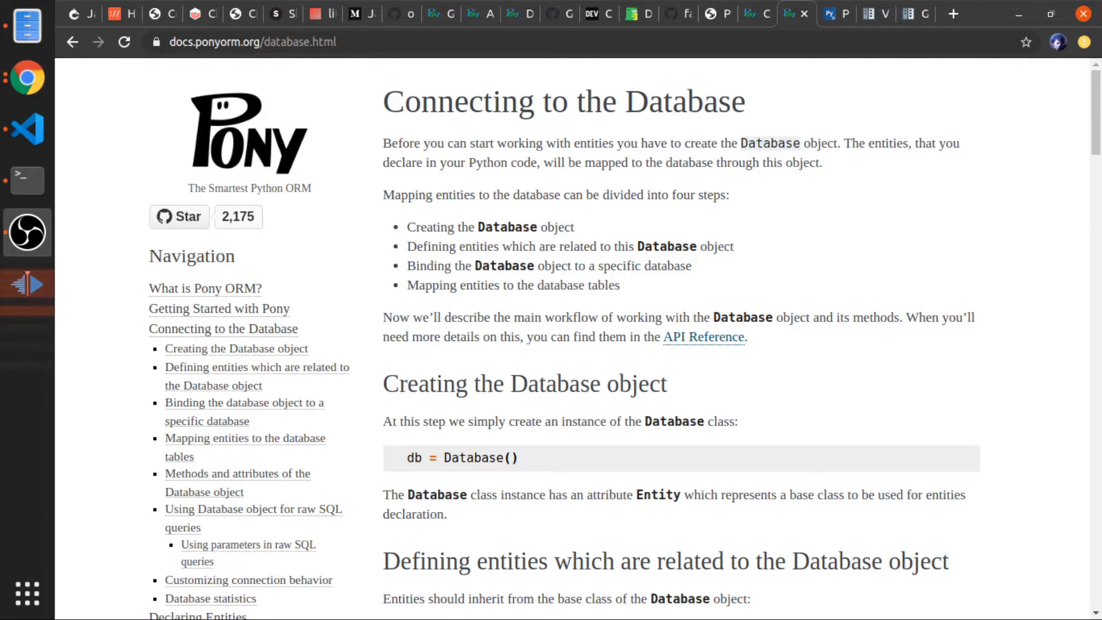
{"action": "mouse_move", "coordinate": [624, 357]}
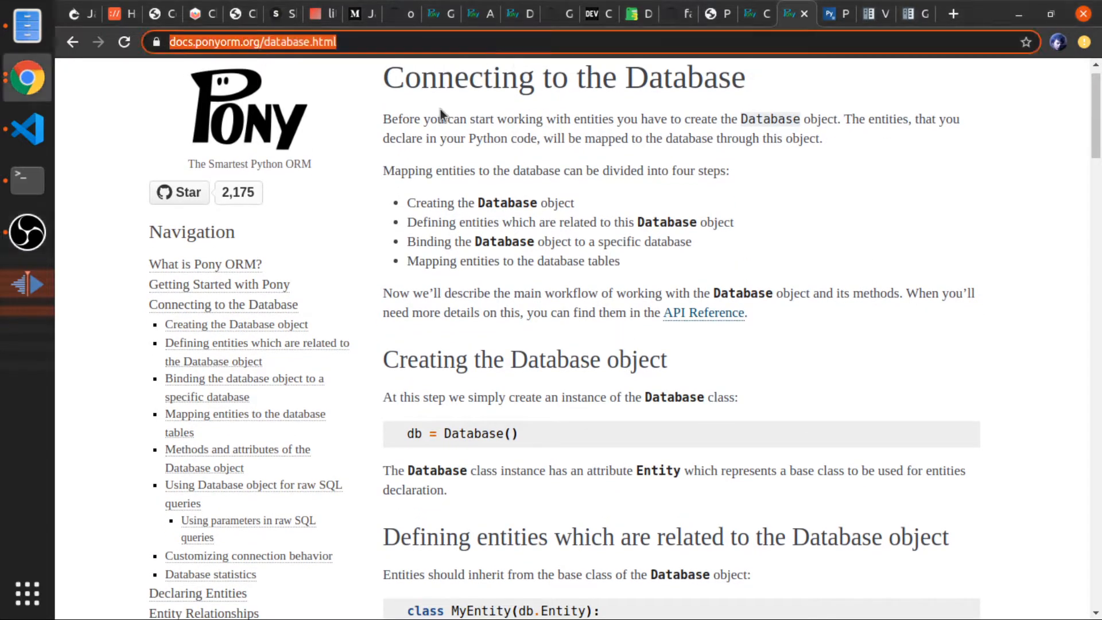
- Create a new folder named 'rntities' (intended as entities) and start a new file inside it
{"action": "scroll", "scroll_direction": "down", "scroll_amount": 3}
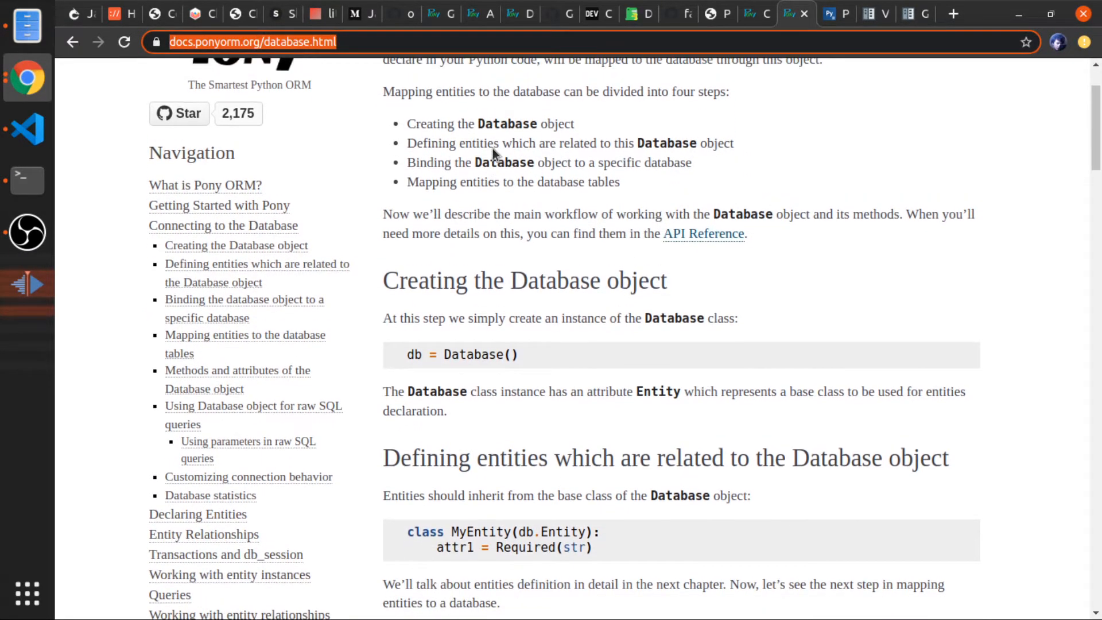
{"action": "scroll", "scroll_direction": "down", "scroll_amount": 3}
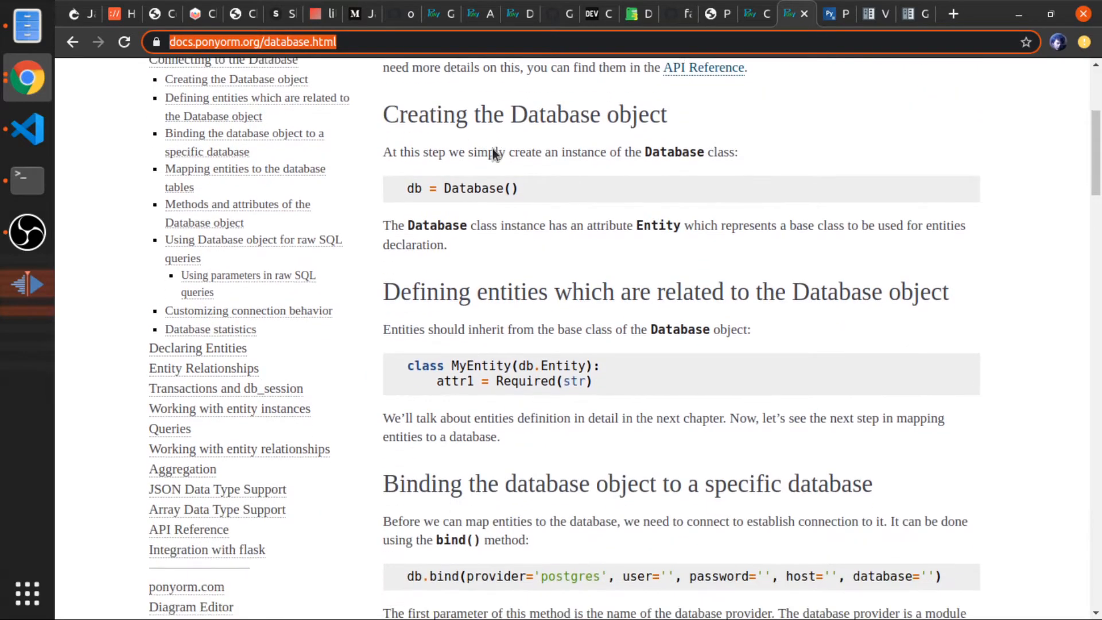
{"action": "left_click", "coordinate": [27, 129]}
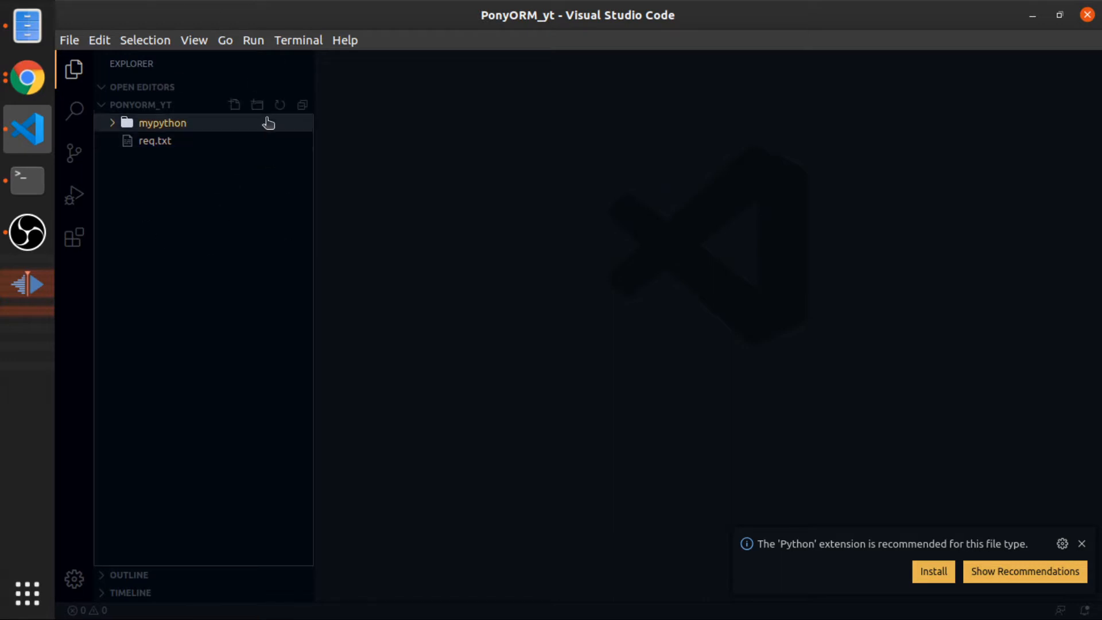
{"action": "left_click", "coordinate": [255, 104]}
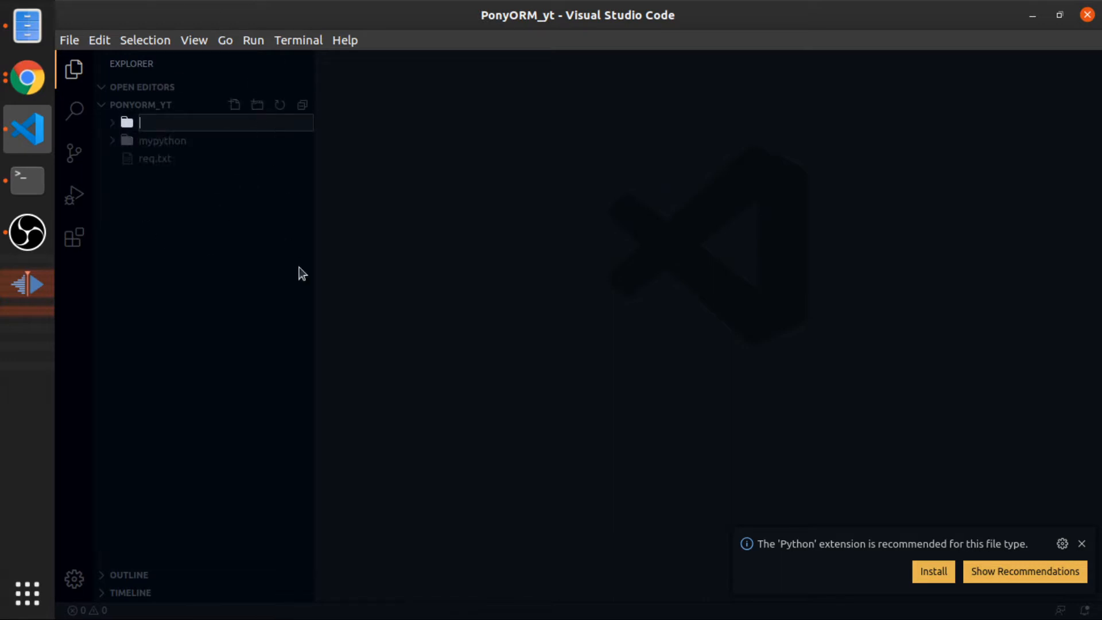
{"action": "type", "text": "rntities"}
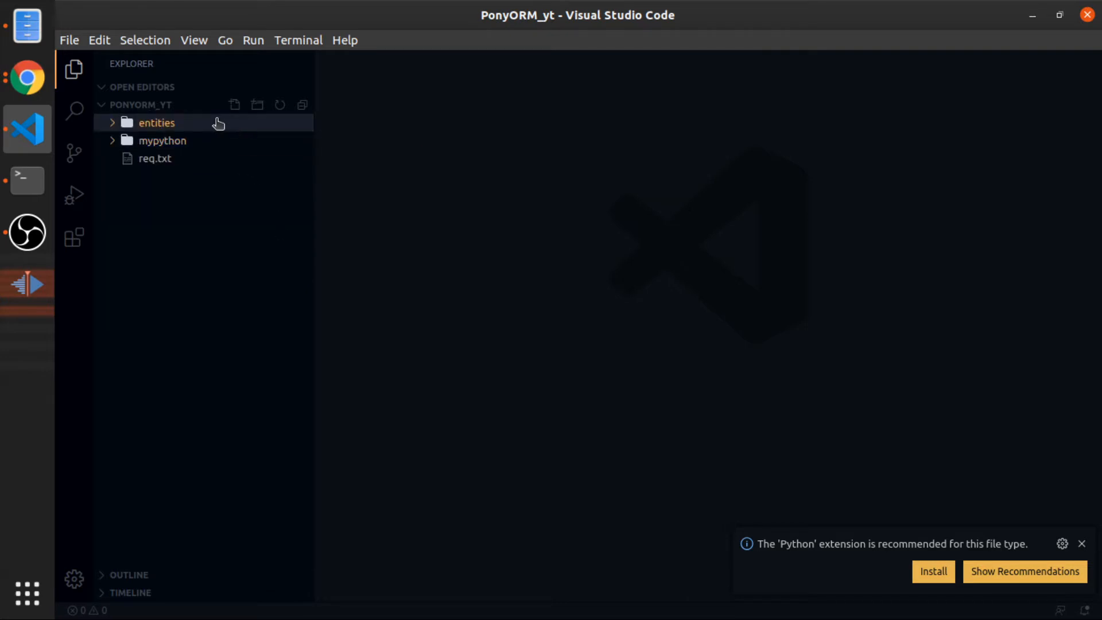
{"action": "left_click", "coordinate": [235, 106]}
{"action": "type", "text": "main.py"}
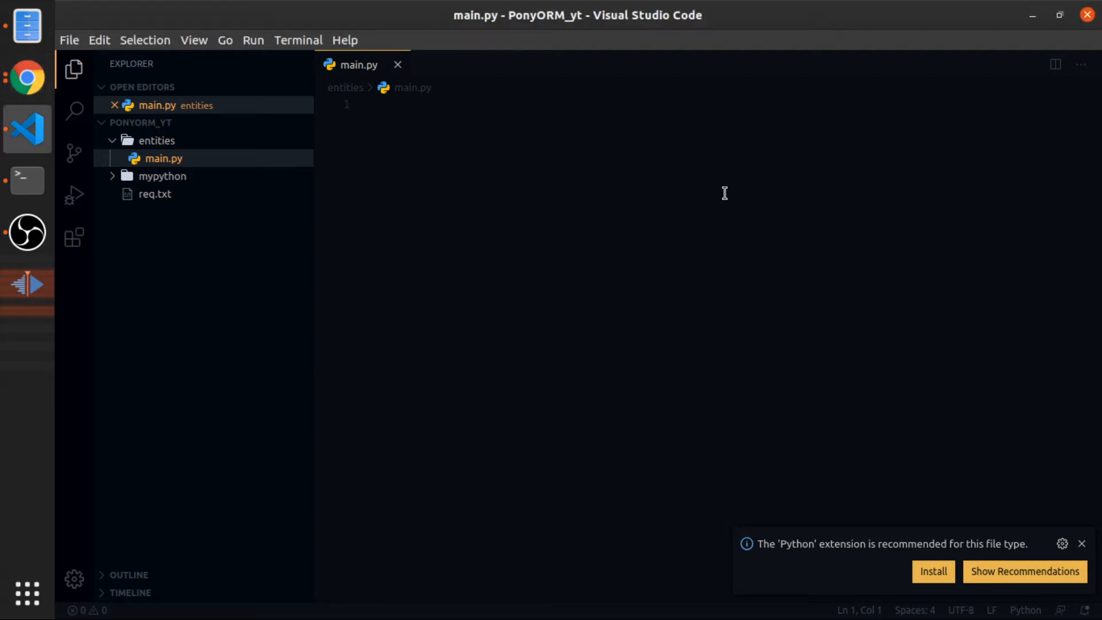
- Write the import line 'from pony.orm import *' at the top of main.py
{"action": "type", "text": "from pony"}
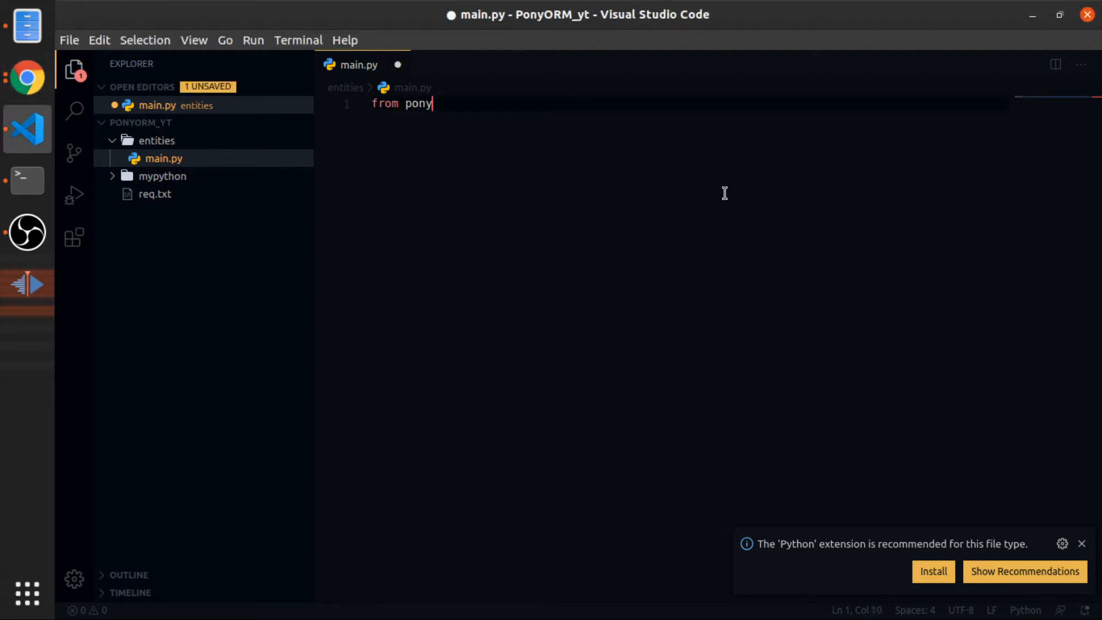
{"action": "type", "text": ".orm"}
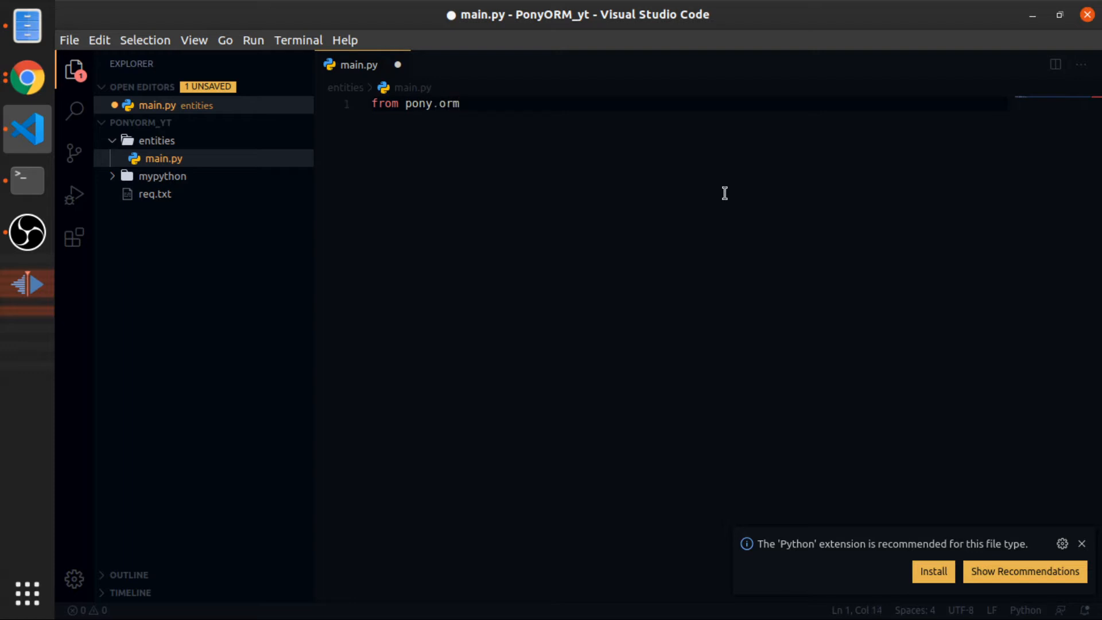
{"action": "type", "text": "impor"}
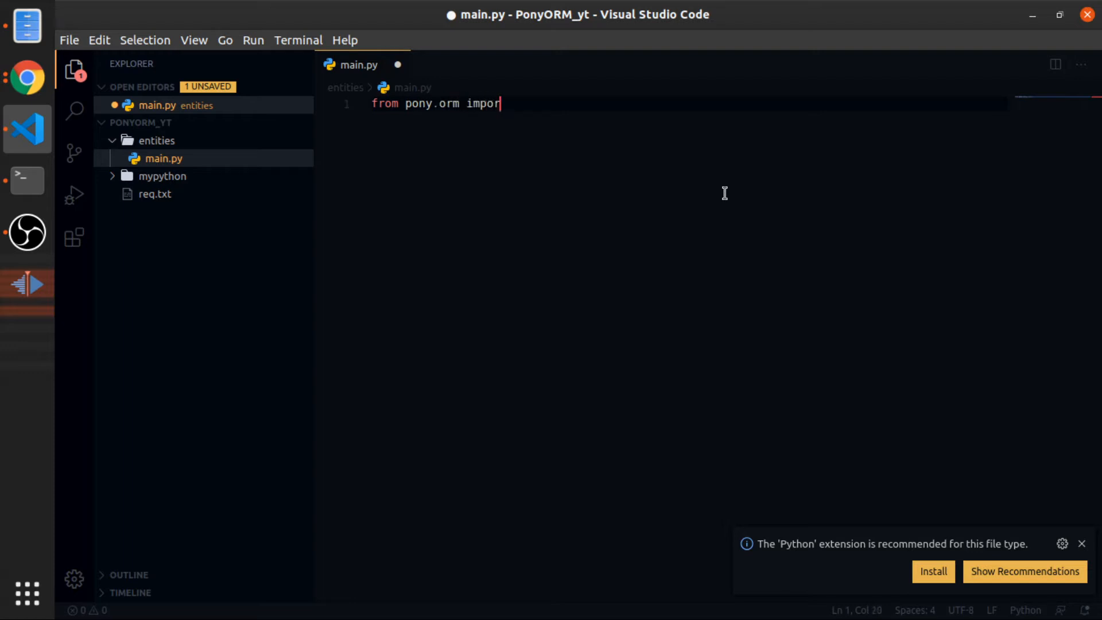
{"action": "type", "text": "t *"}
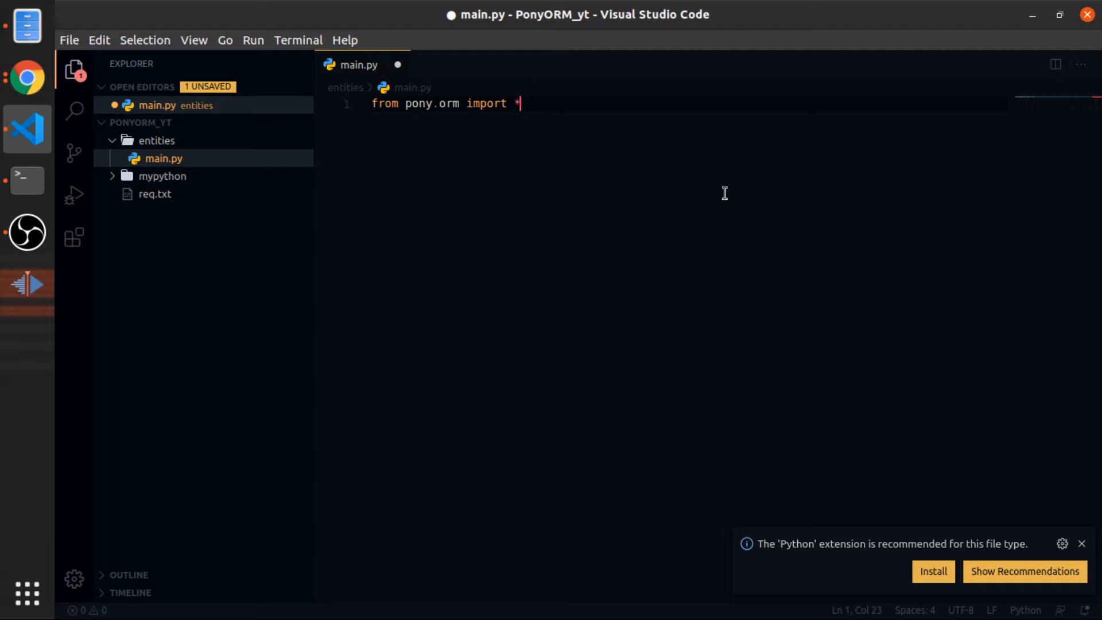
{"action": "key", "text": "Enter"}
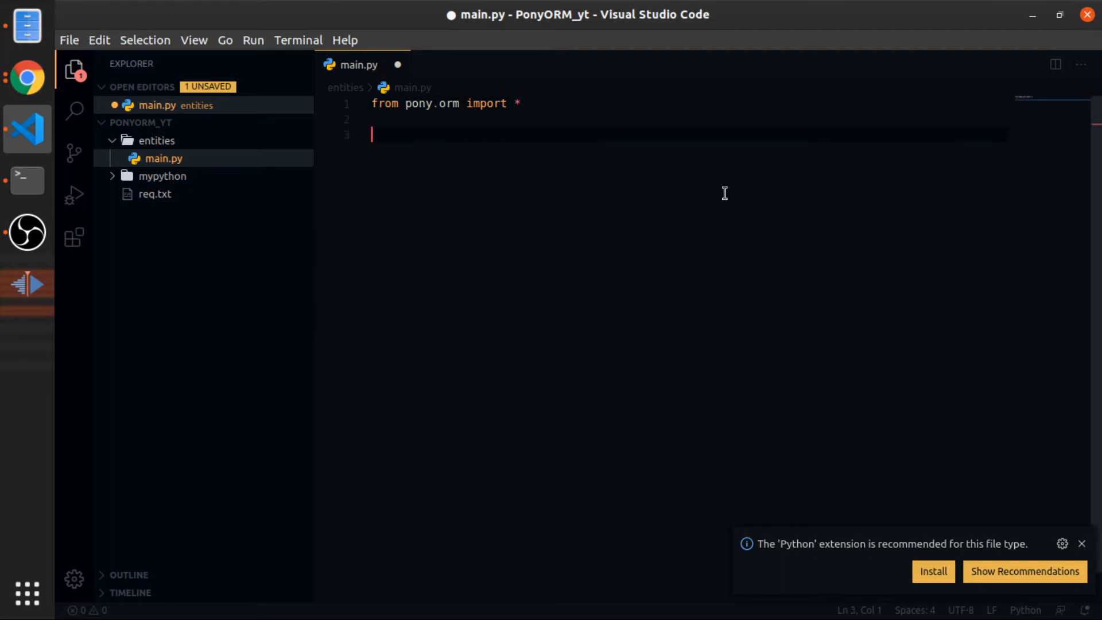
- Add db = Datebase() and db.bind(provider='sqlite'), then save main.py
{"action": "type", "text": "db"}
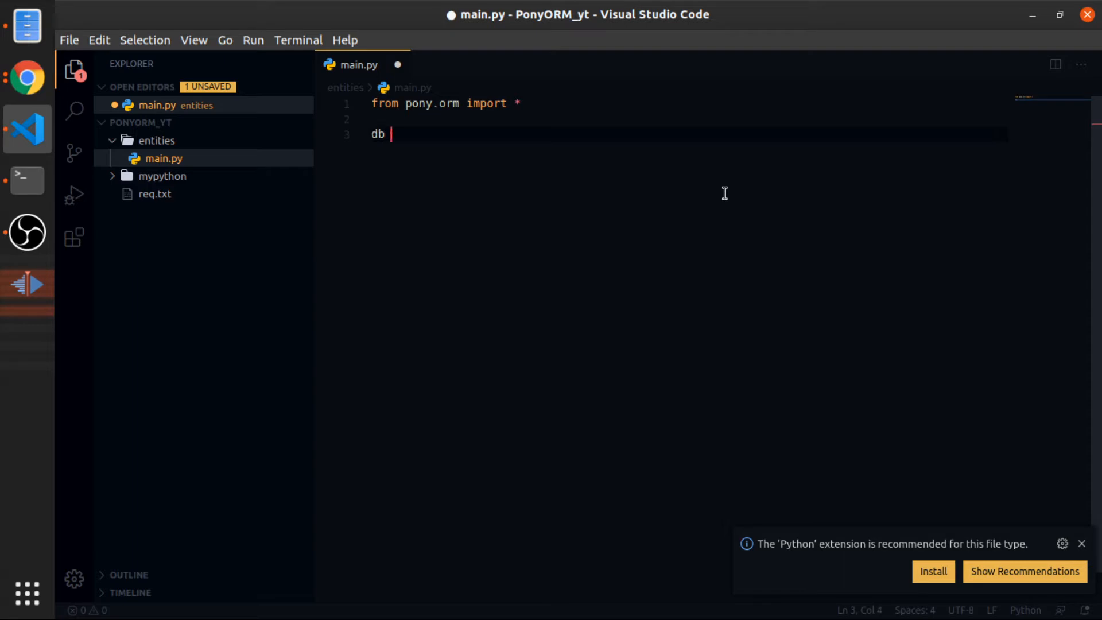
{"action": "type", "text": "= Date"}
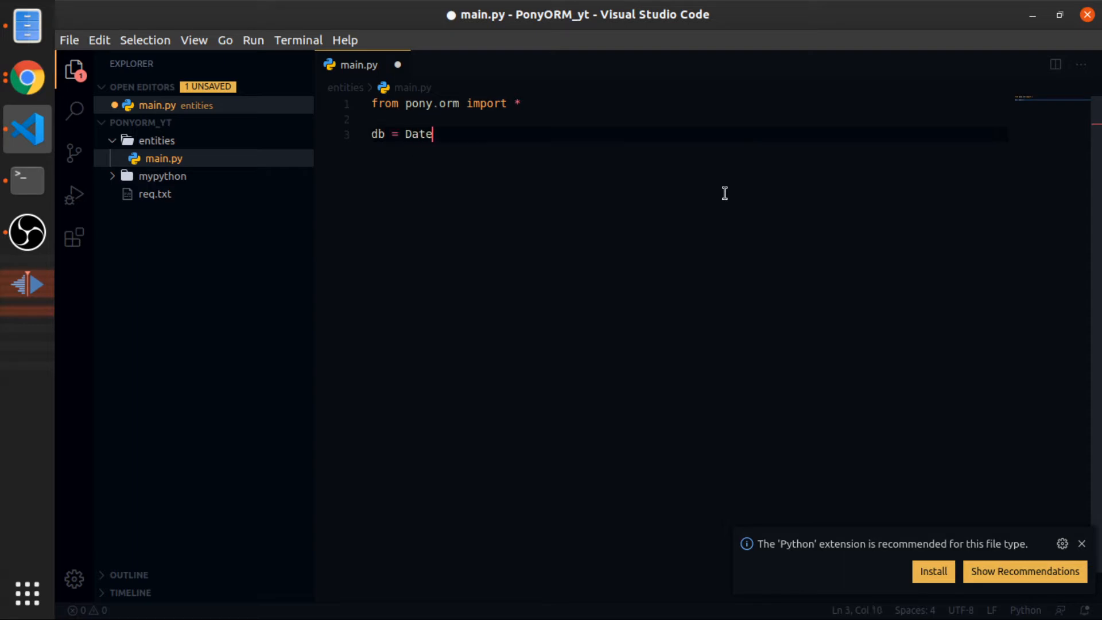
{"action": "type", "text": "base()"}
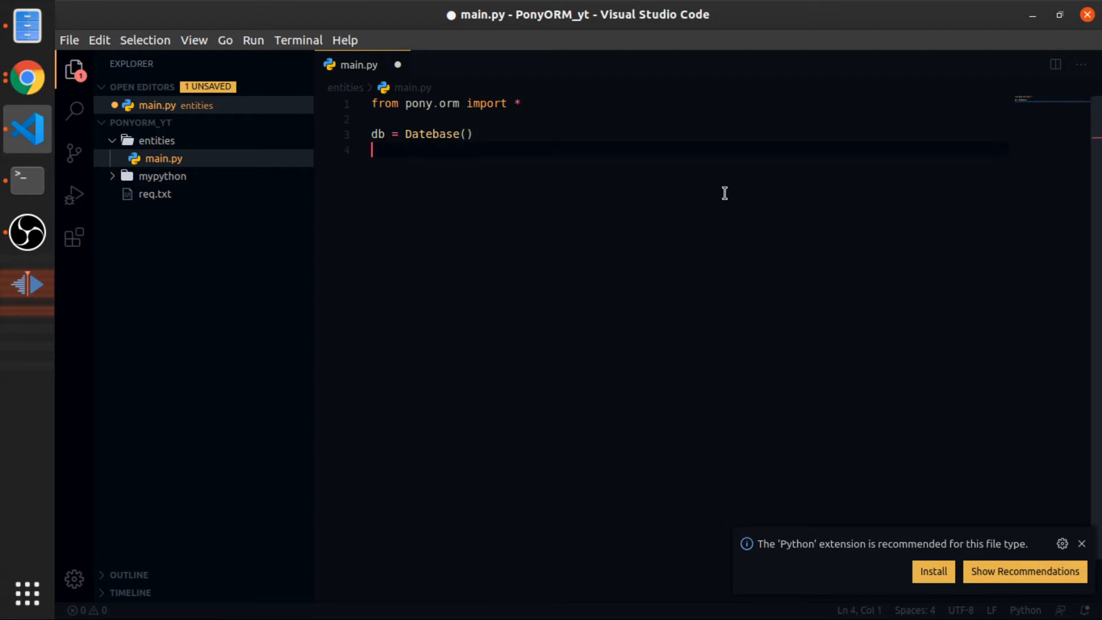
{"action": "type", "text": "db.b"}
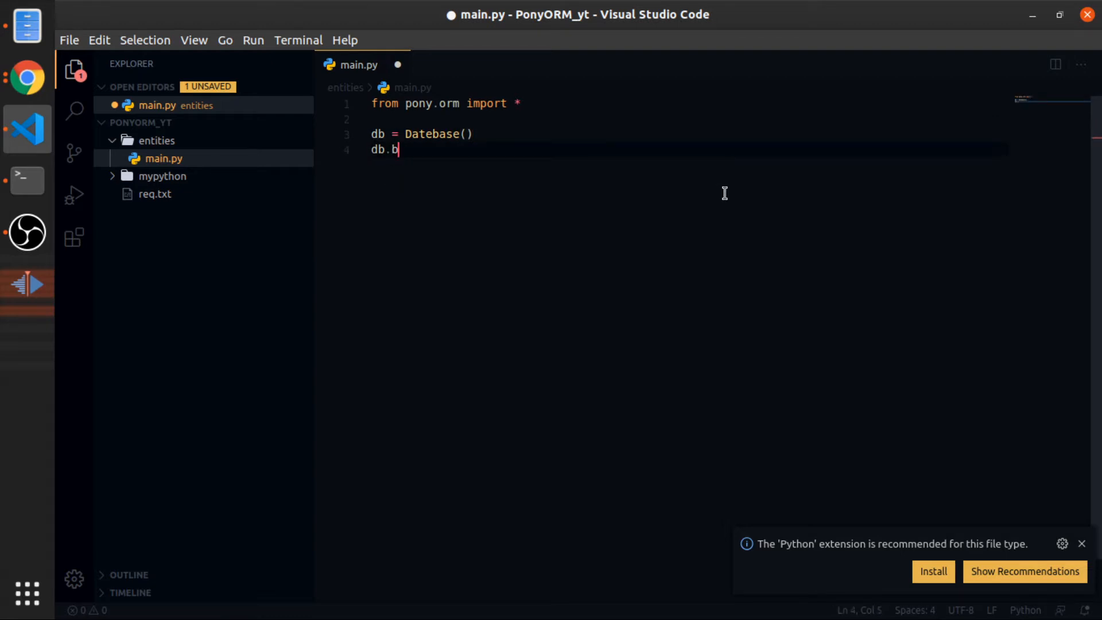
{"action": "type", "text": "ind()"}
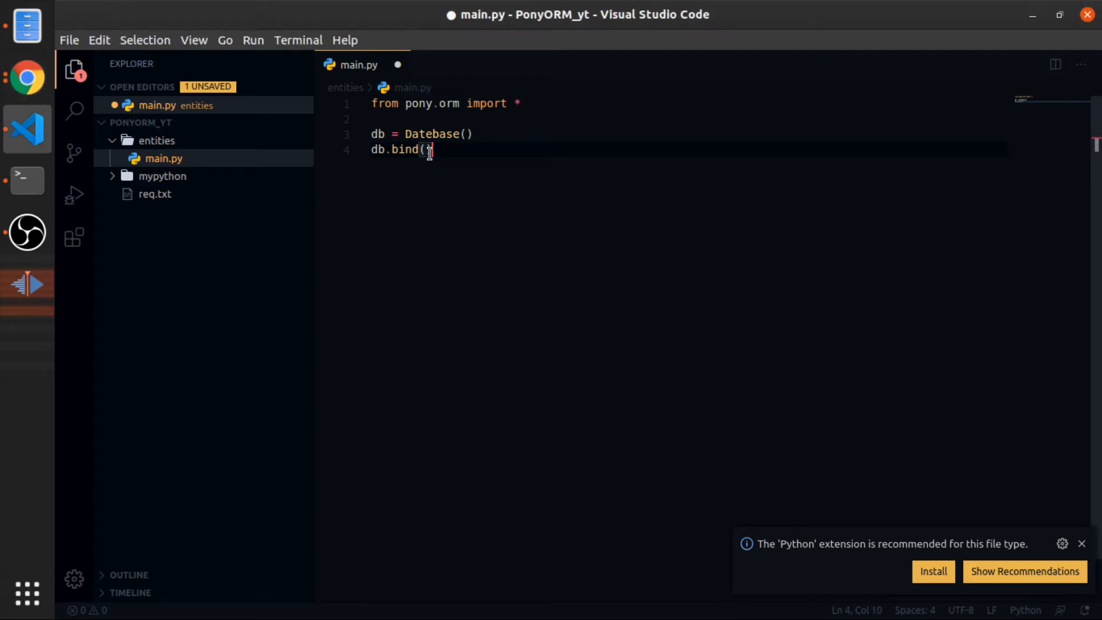
{"action": "type", "text": "provider='sqlite'"}
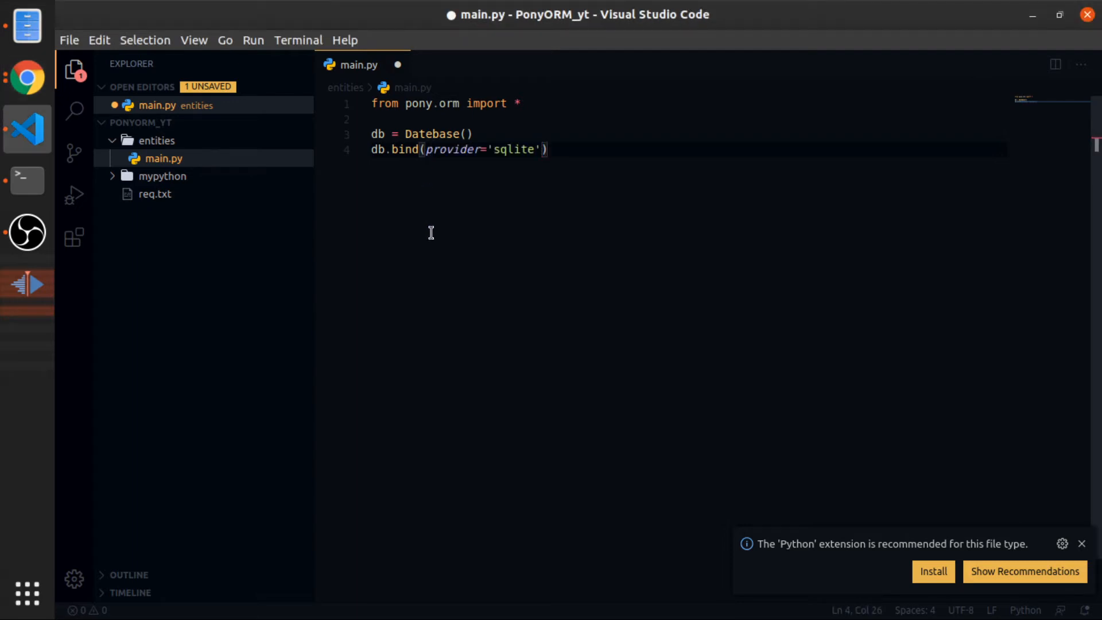
{"action": "mouse_move", "coordinate": [504, 149]}
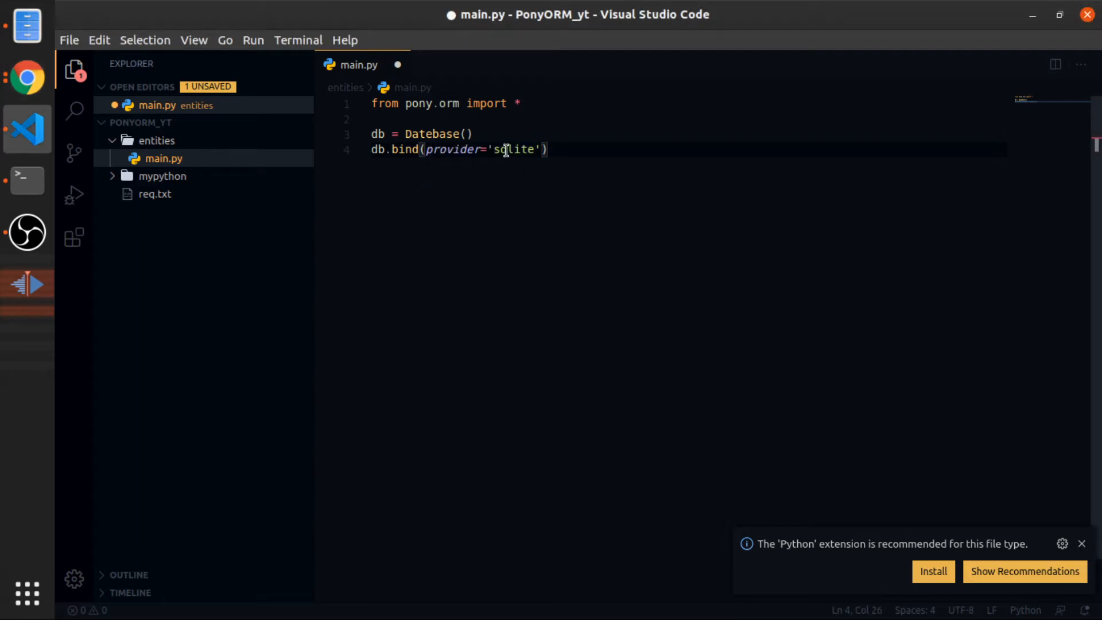
{"action": "key", "text": "ctrl+s"}
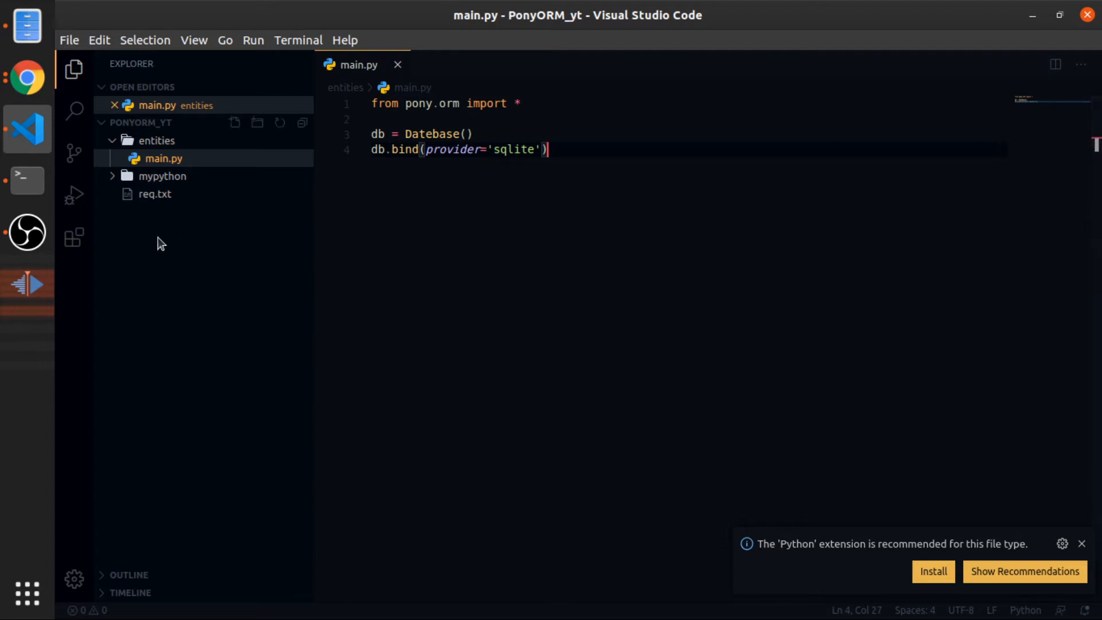
{"action": "mouse_move", "coordinate": [495, 278]}
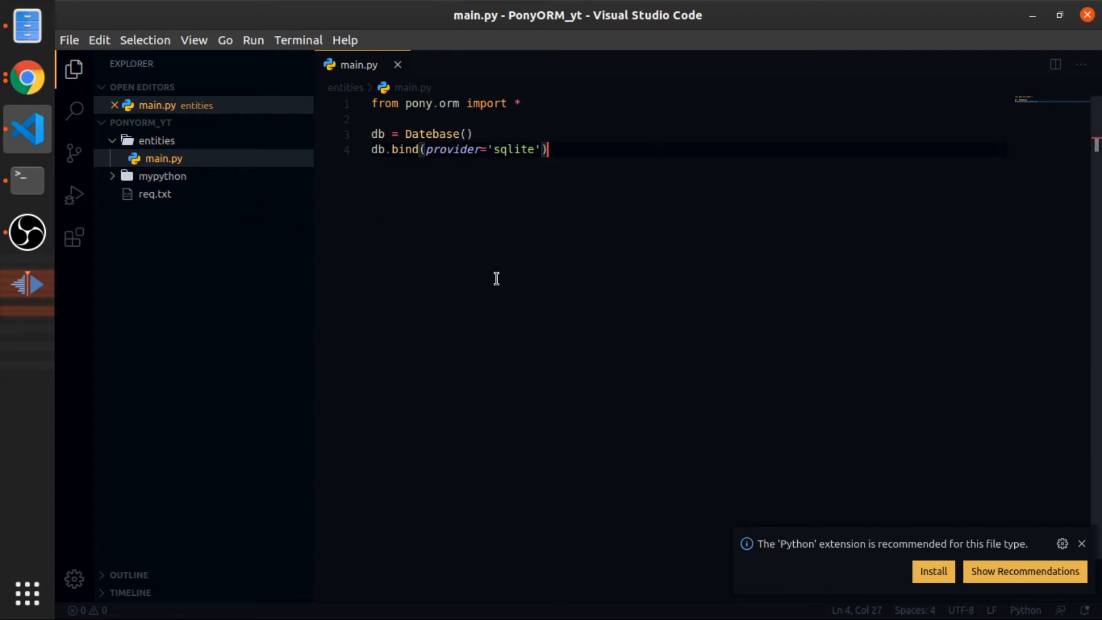
{"action": "mouse_move", "coordinate": [256, 158]}
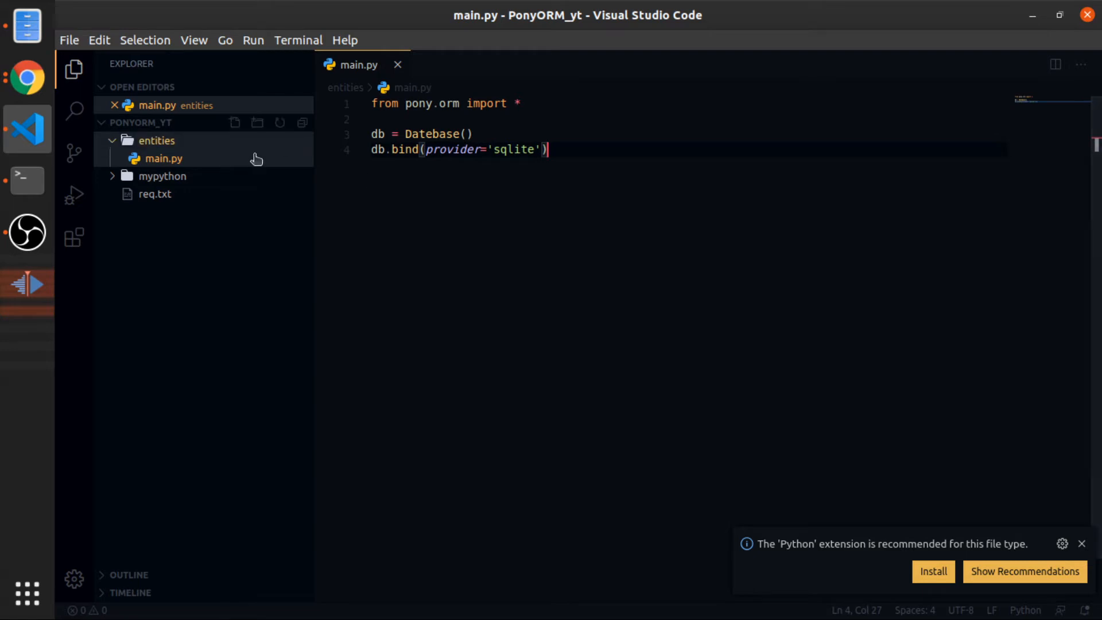
{"action": "left_click", "coordinate": [162, 176]}
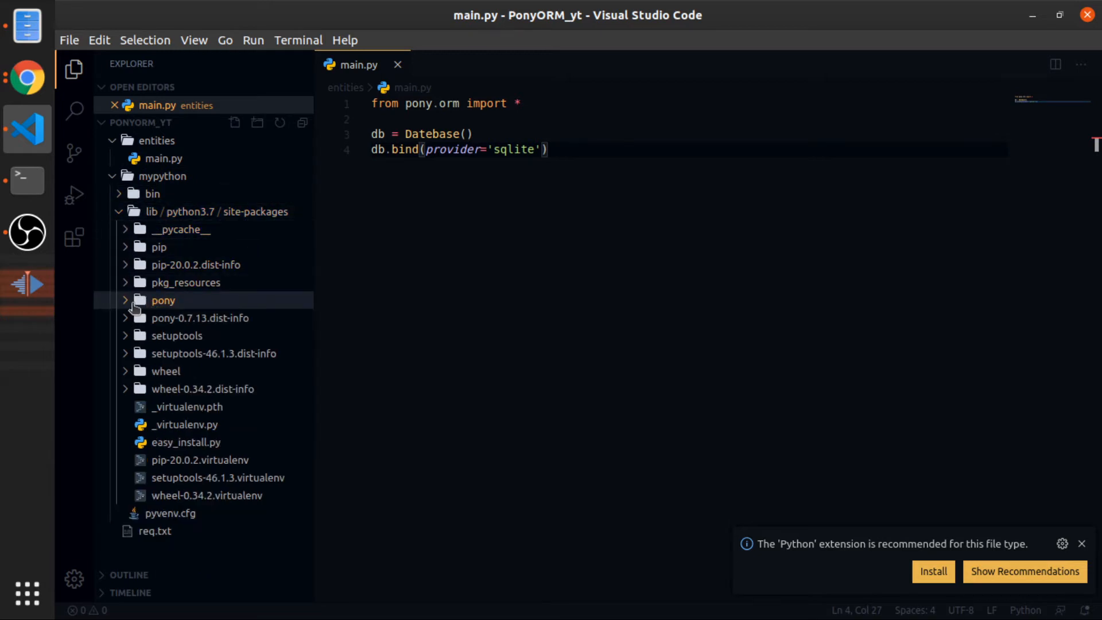
{"action": "left_click", "coordinate": [163, 300]}
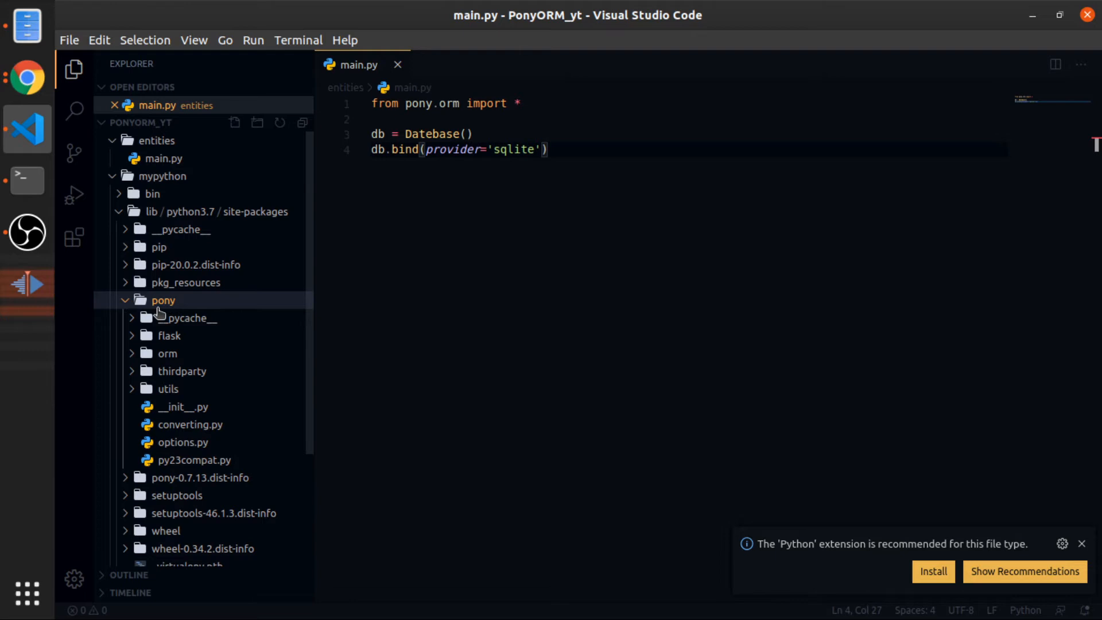
{"action": "left_click", "coordinate": [167, 353]}
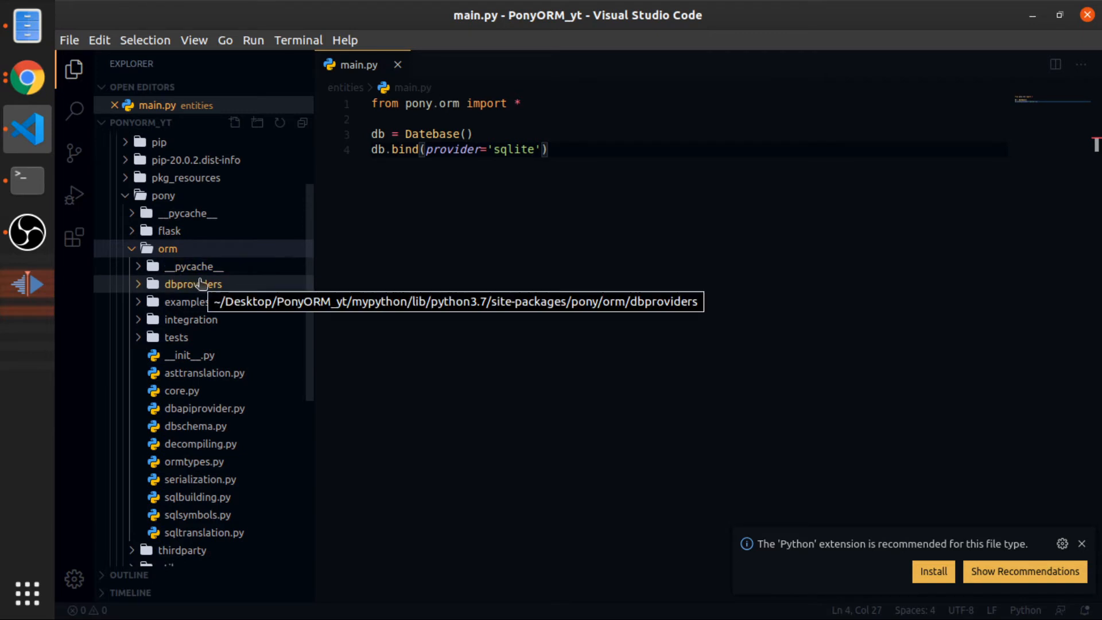
{"action": "left_click", "coordinate": [193, 283]}
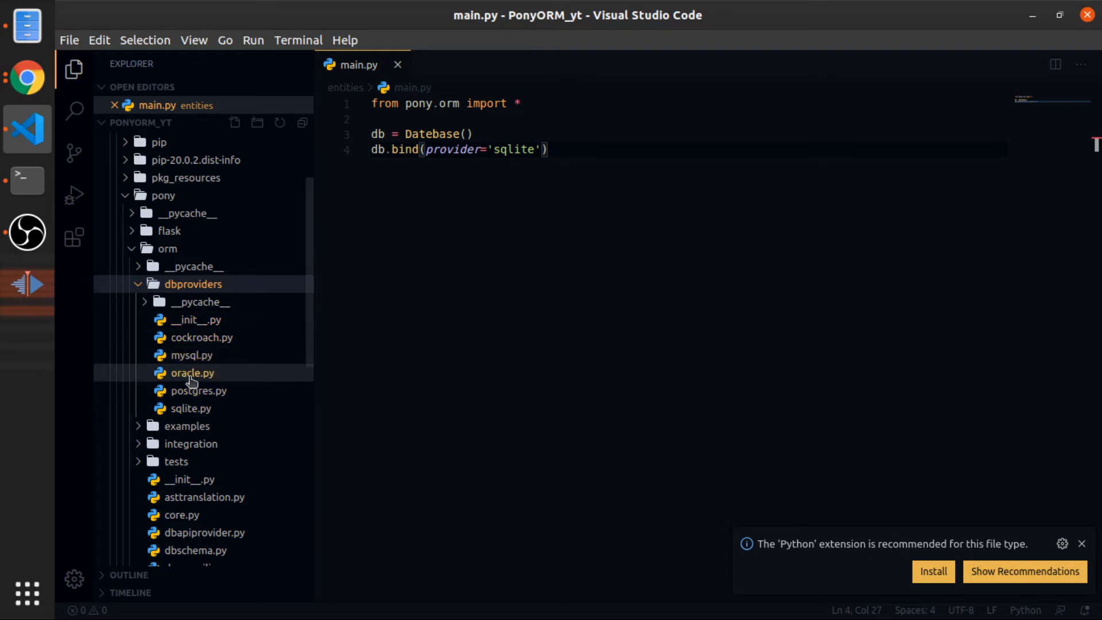
{"action": "mouse_move", "coordinate": [199, 390]}
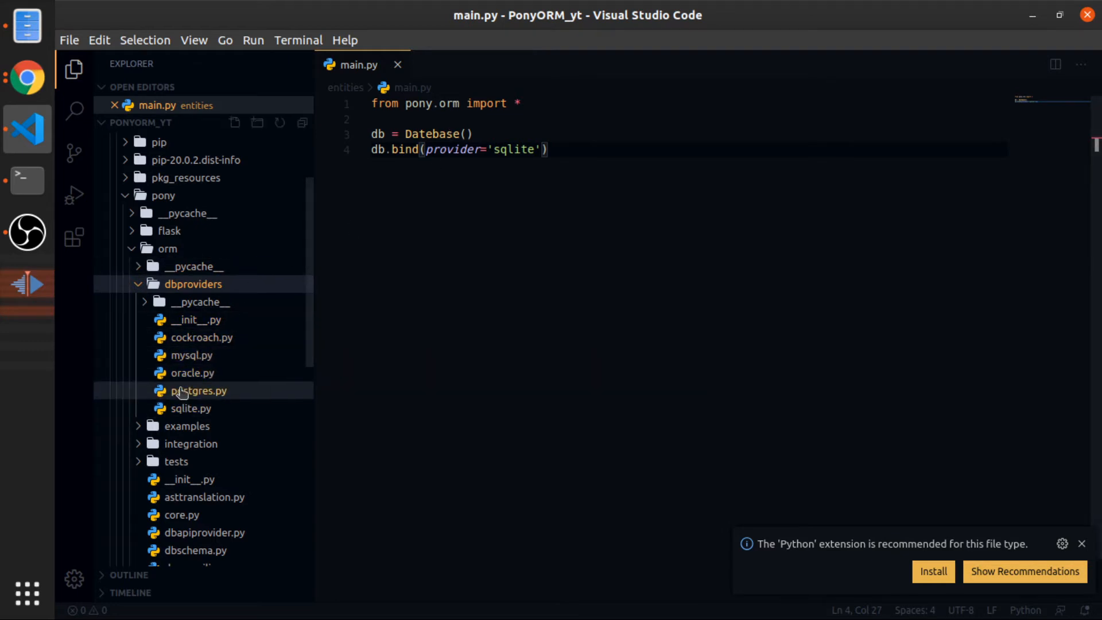
{"action": "mouse_move", "coordinate": [191, 354]}
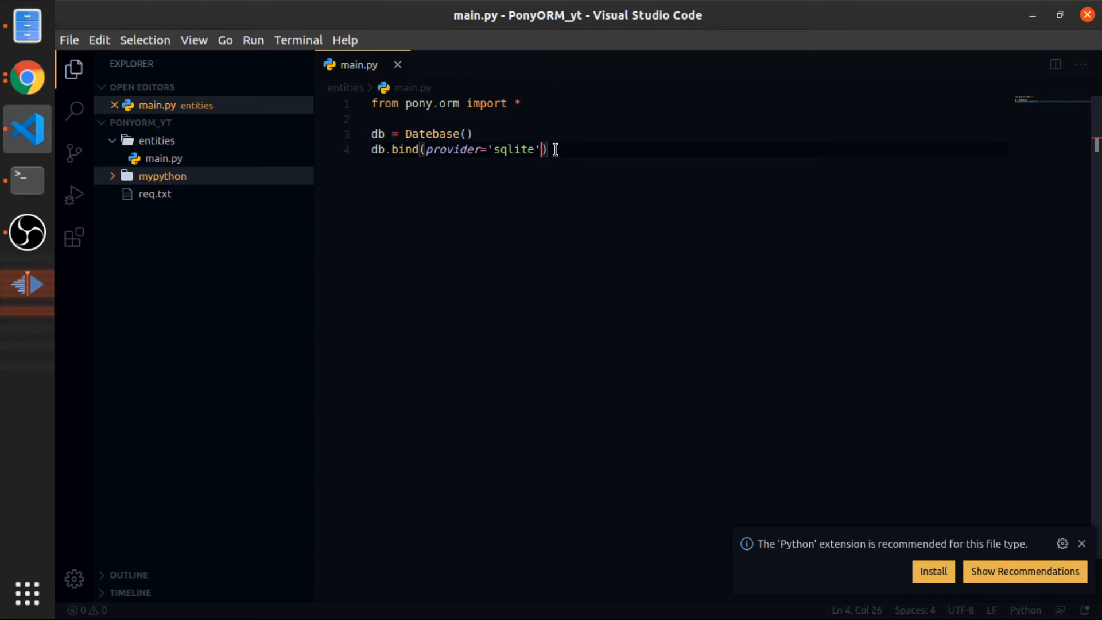
- Add filename='pony_test.db' and create_db=True to the bind call and save
{"action": "type", "text": ", filename='pony_test.db', create_db=True"}
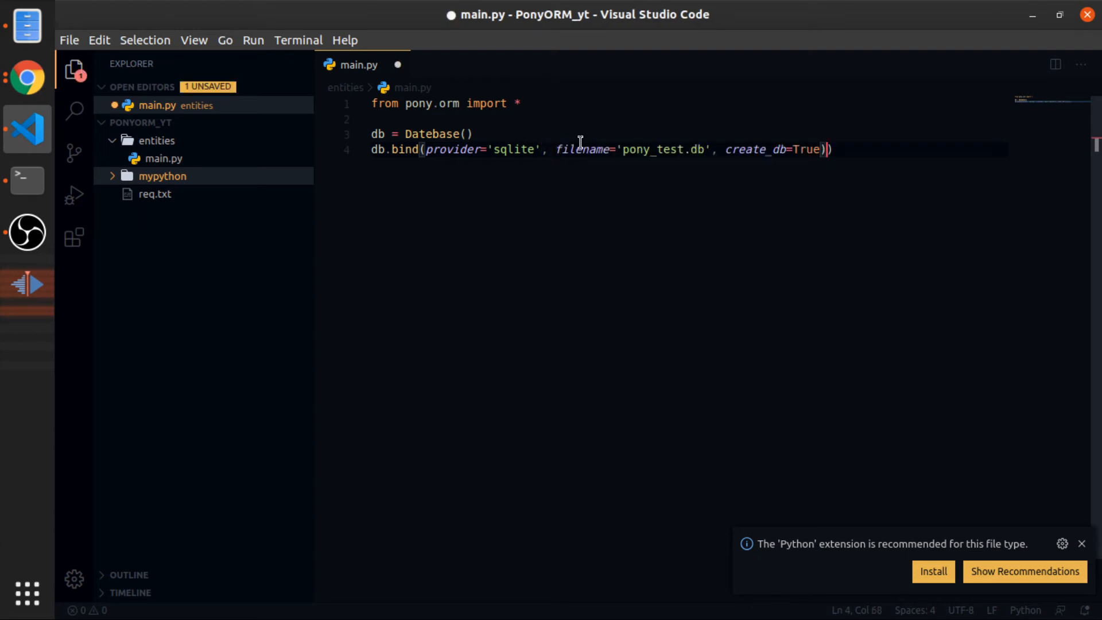
{"action": "left_click", "coordinate": [581, 149]}
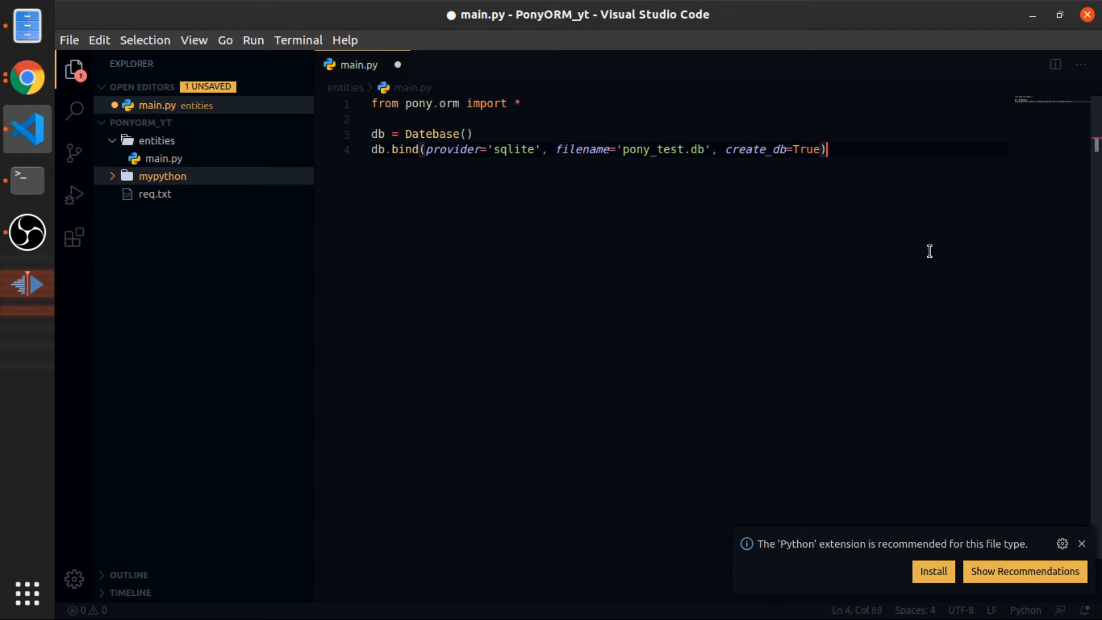
{"action": "key", "text": "ctrl+s"}
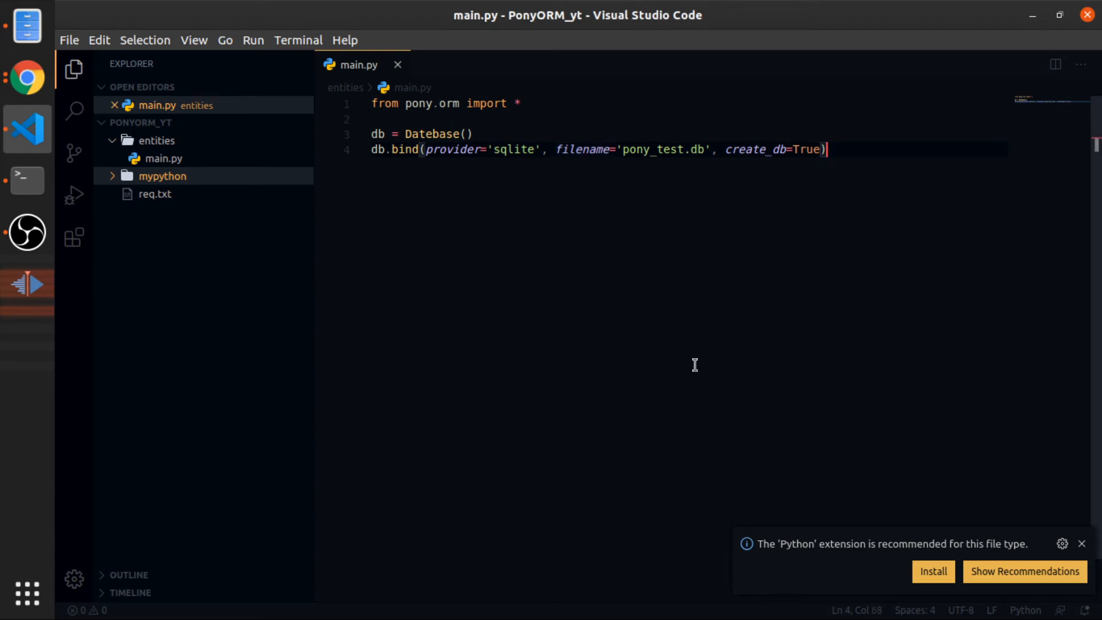
{"action": "mouse_move", "coordinate": [648, 278]}
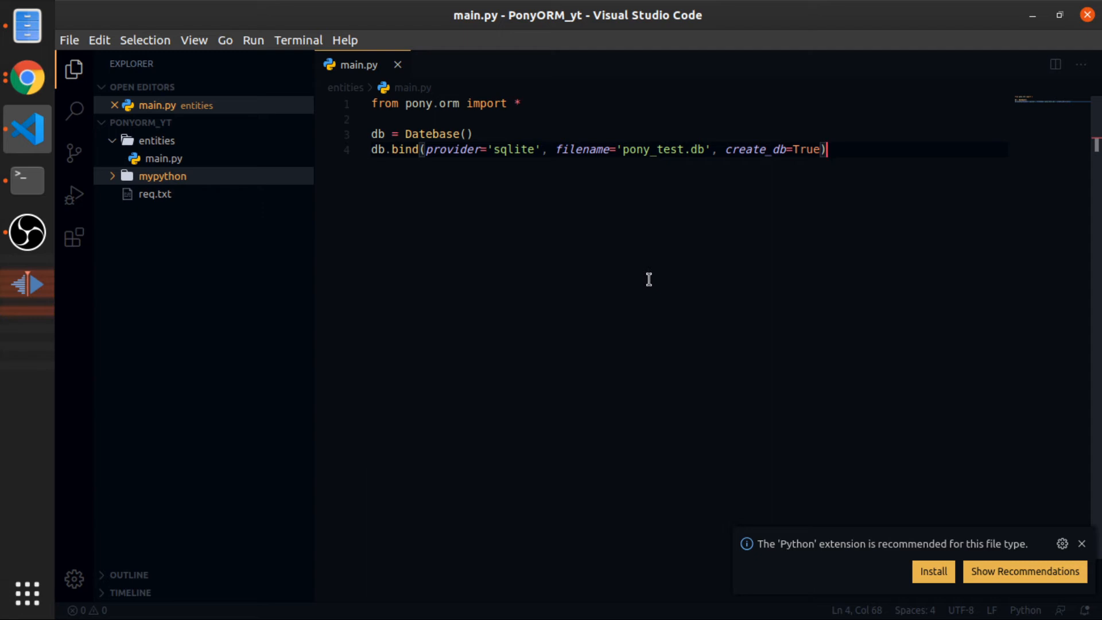
{"action": "mouse_move", "coordinate": [594, 171]}
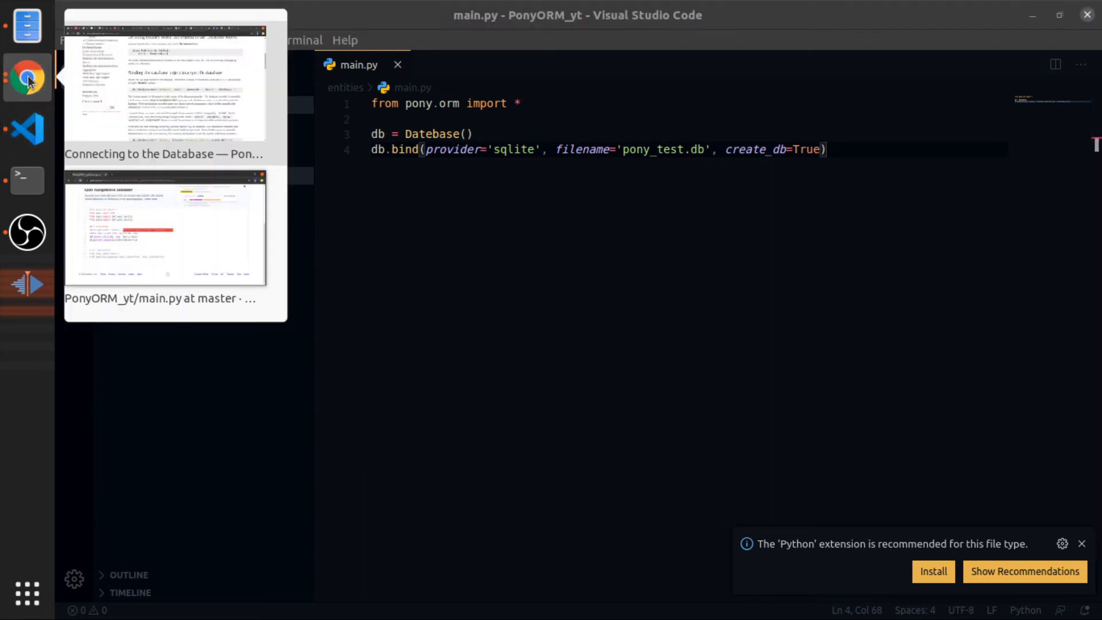
{"action": "left_click", "coordinate": [27, 76]}
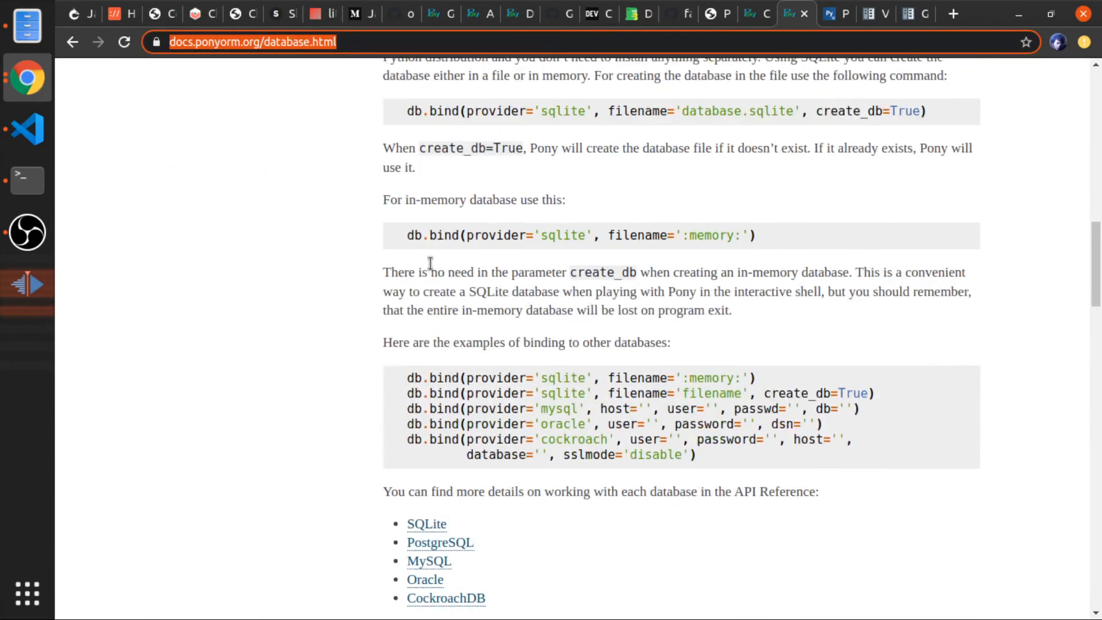
{"action": "scroll", "scroll_direction": "down", "scroll_amount": 3}
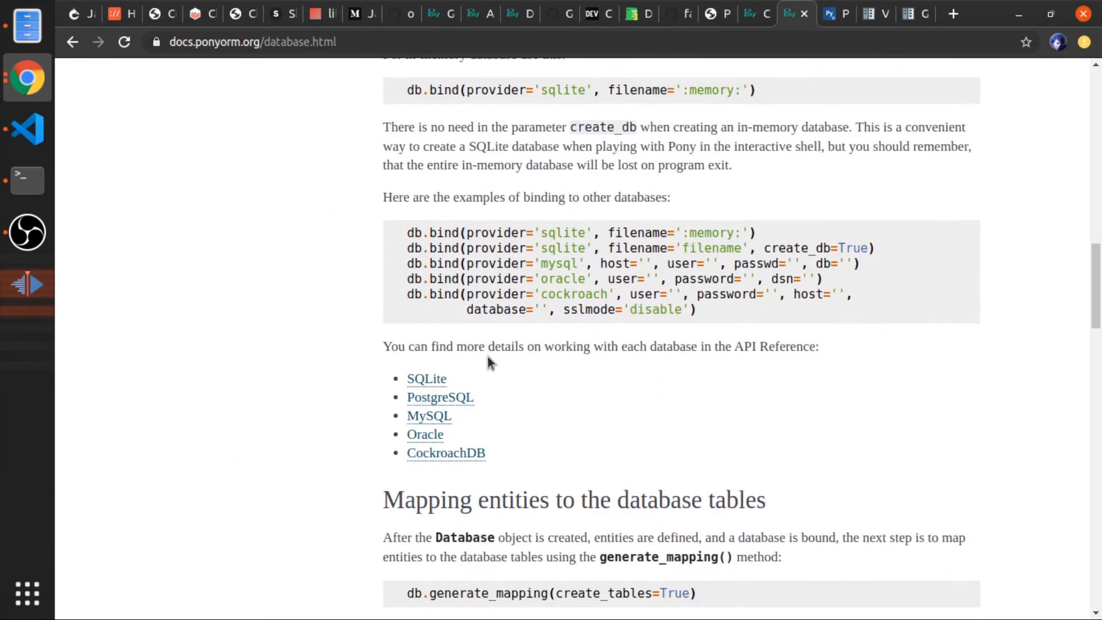
{"action": "left_click_drag", "start_coordinate": [406, 232], "coordinate": [696, 309]}
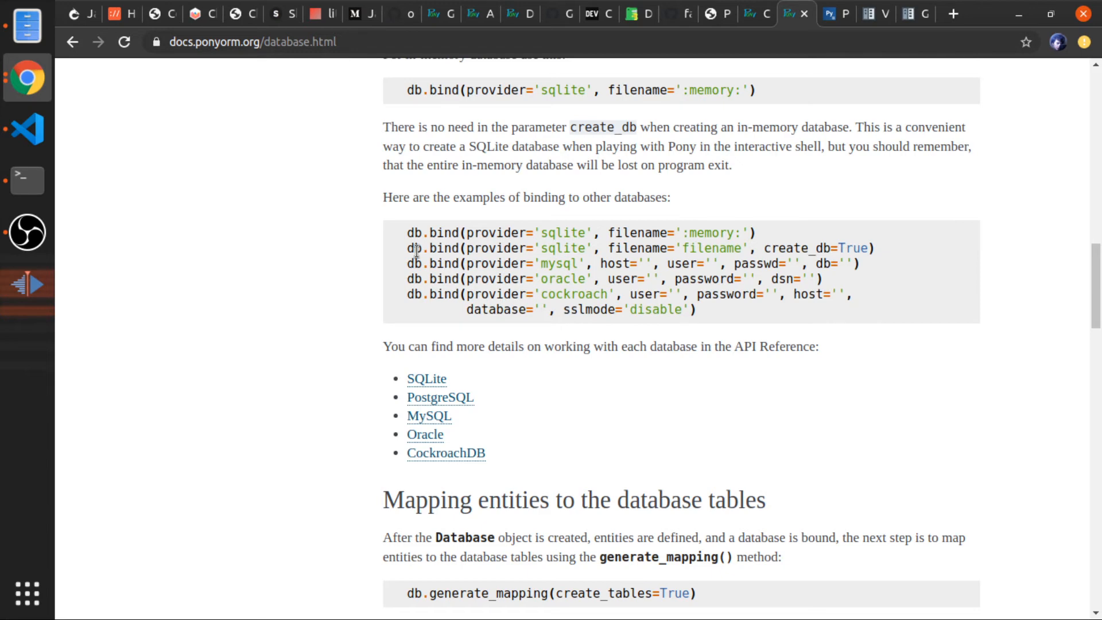
{"action": "mouse_move", "coordinate": [338, 162]}
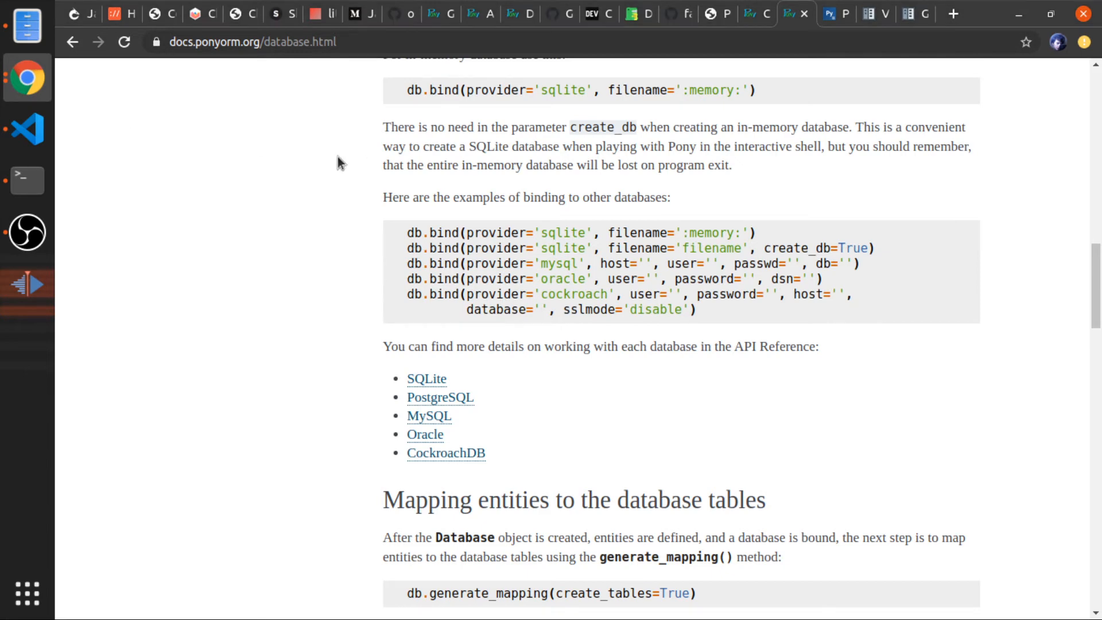
{"action": "left_click", "coordinate": [27, 129]}
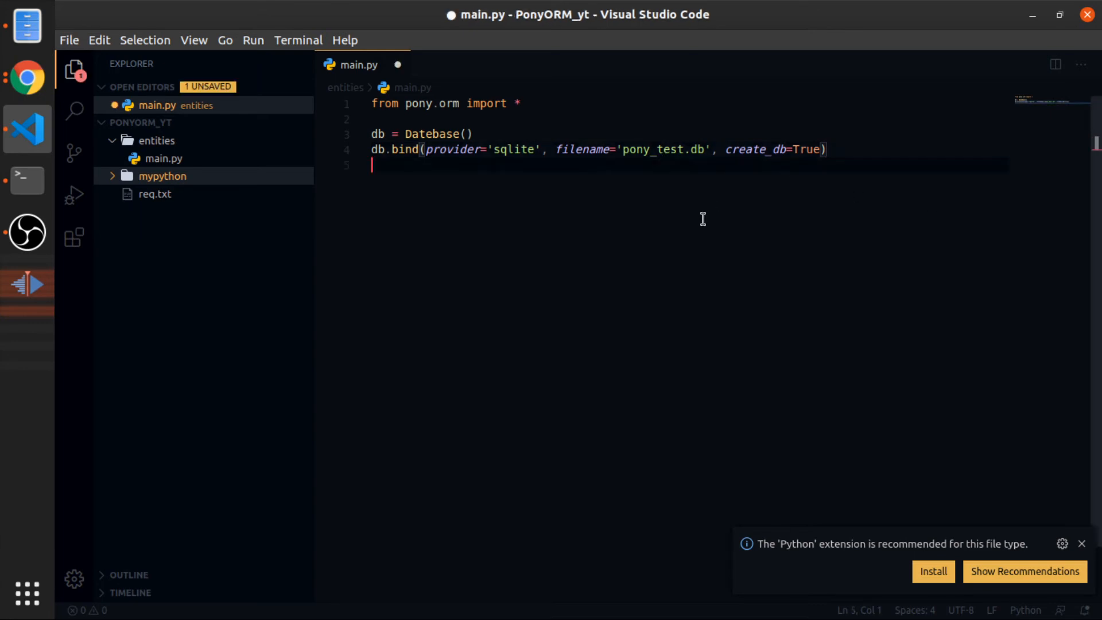
- Add db.generate_mapping(create_tables=True) to main.py and open a terminal window
{"action": "type", "text": "db."}
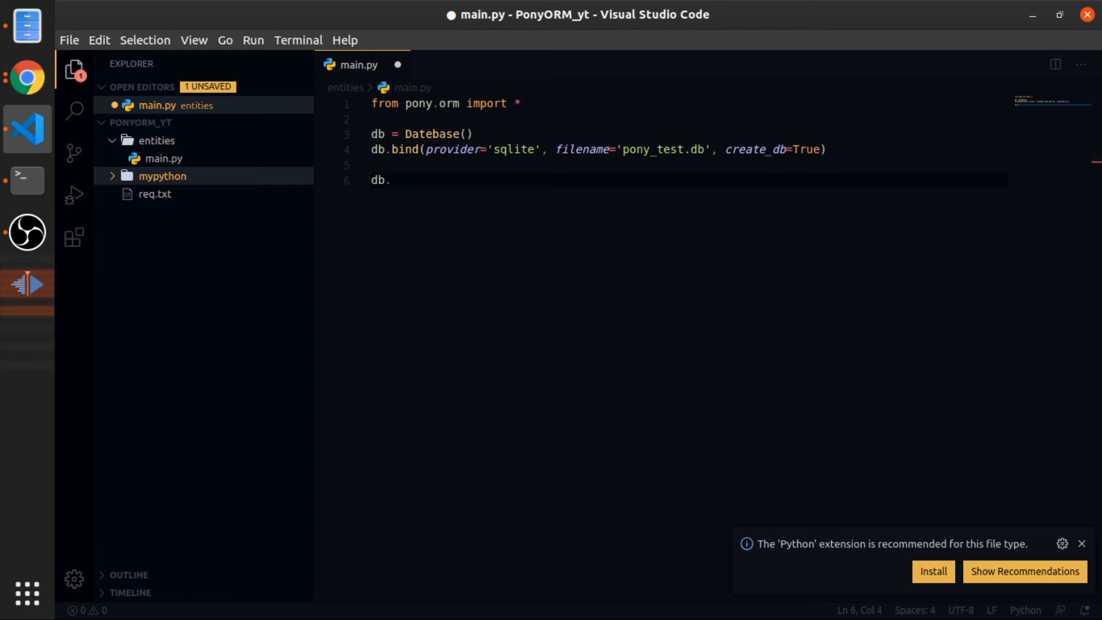
{"action": "type", "text": "generate_mapping"}
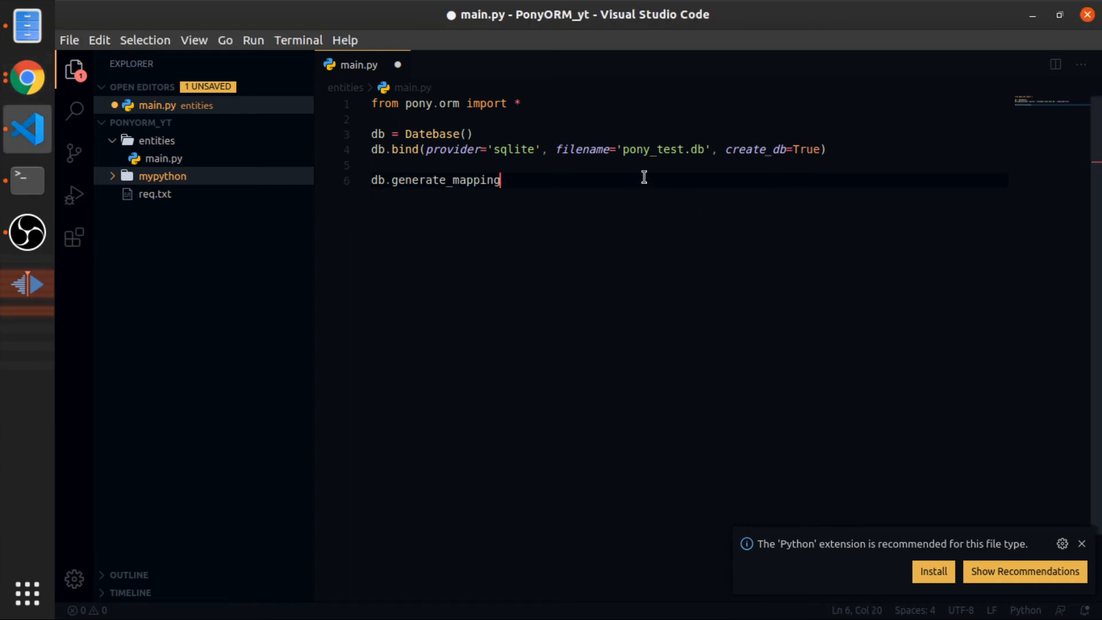
{"action": "type", "text": "()"}
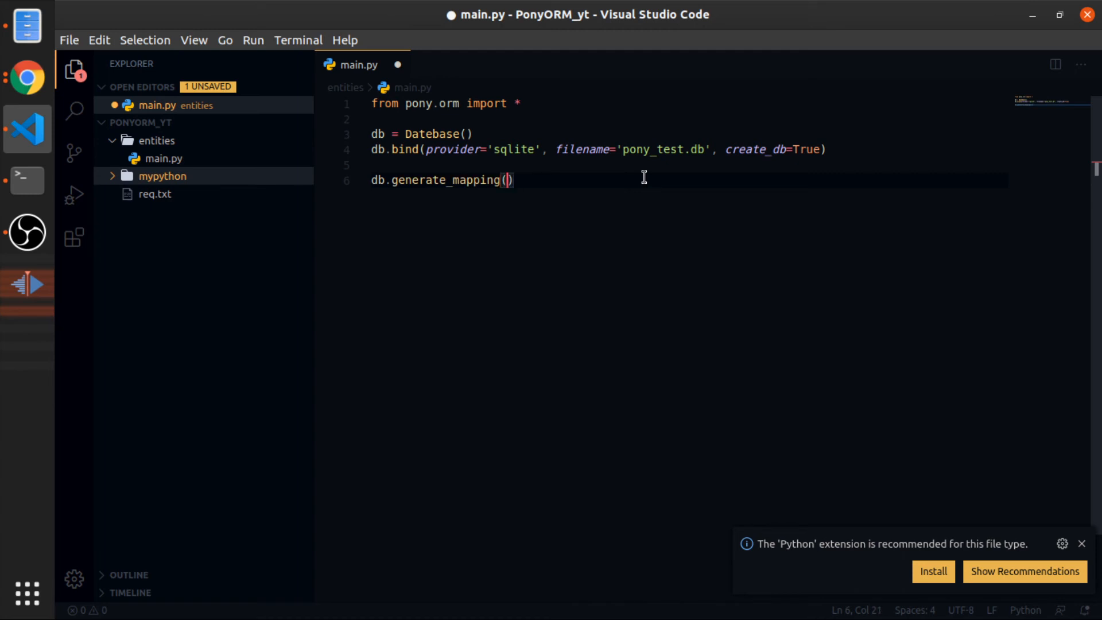
{"action": "type", "text": "create_"}
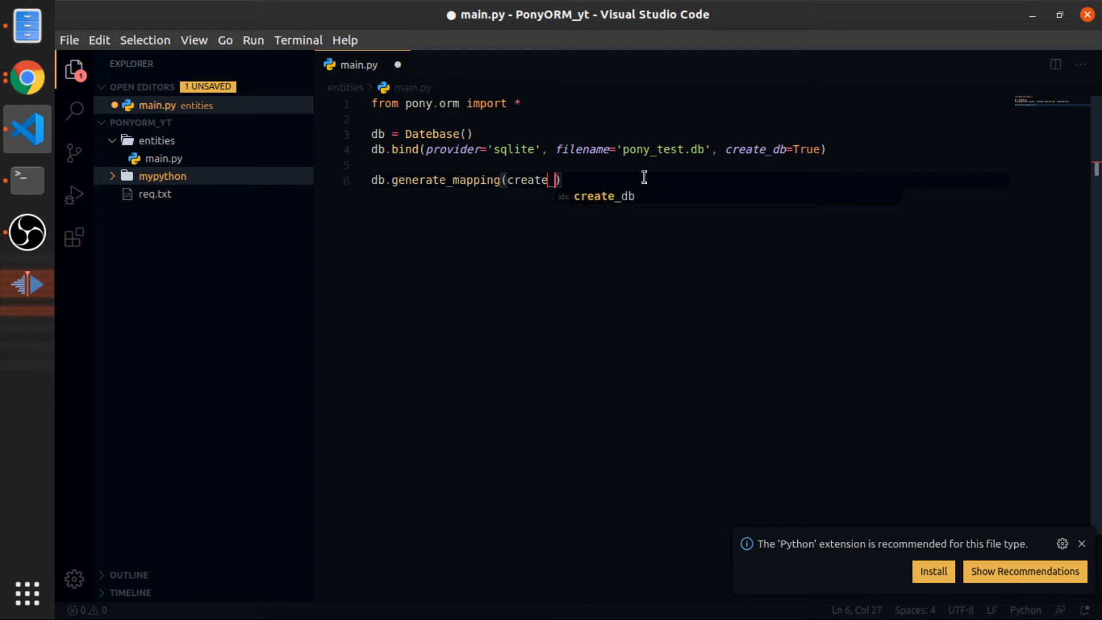
{"action": "type", "text": "_tables"}
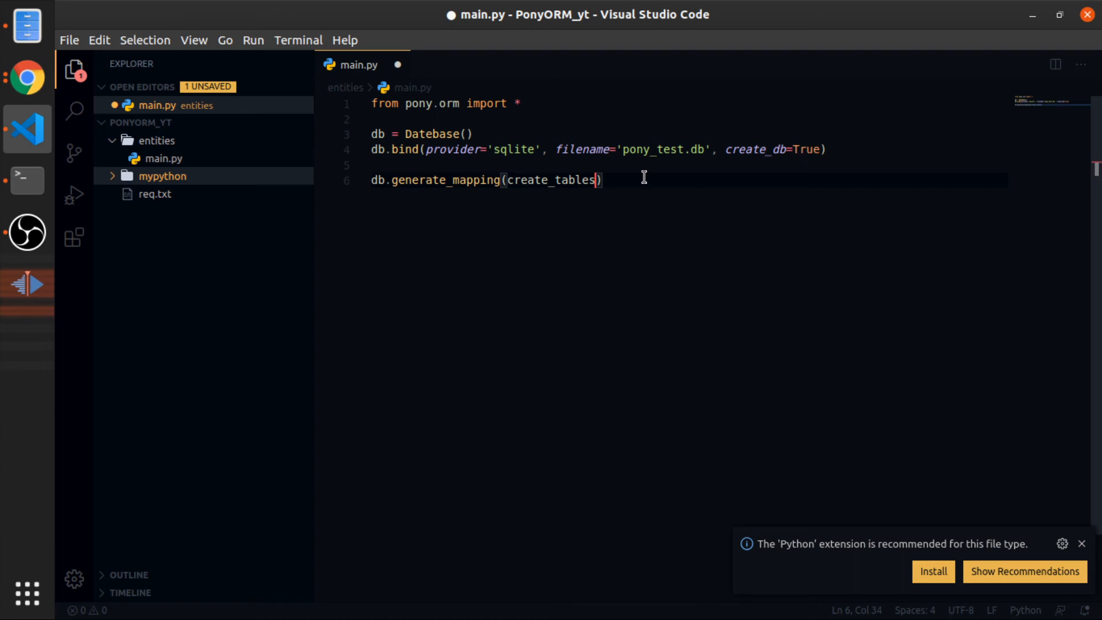
{"action": "type", "text": "=True"}
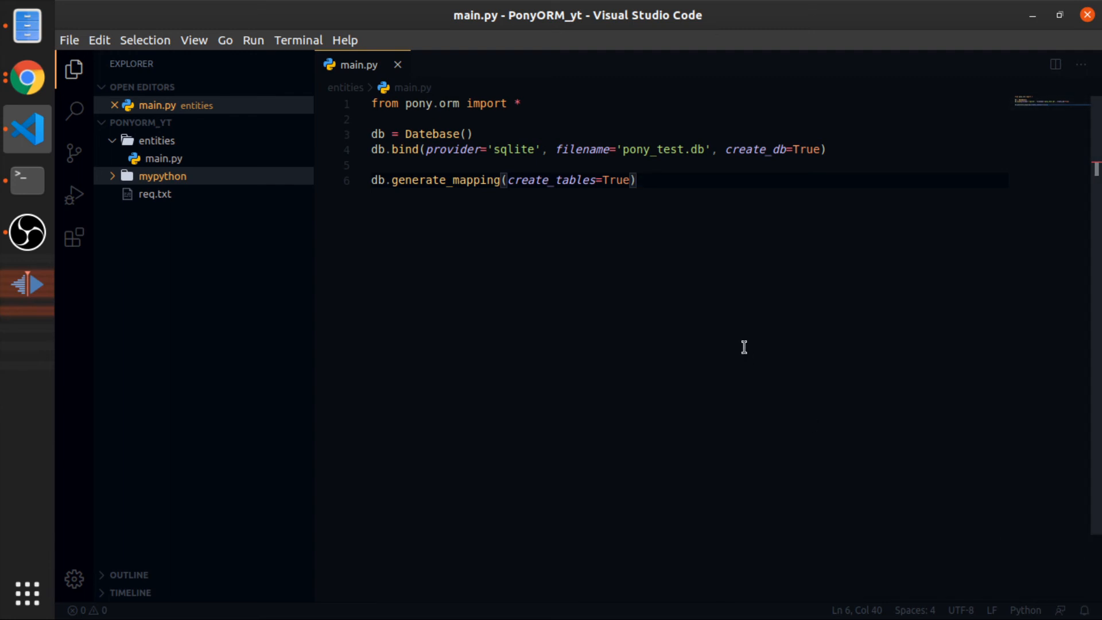
{"action": "triple_click", "coordinate": [504, 180]}
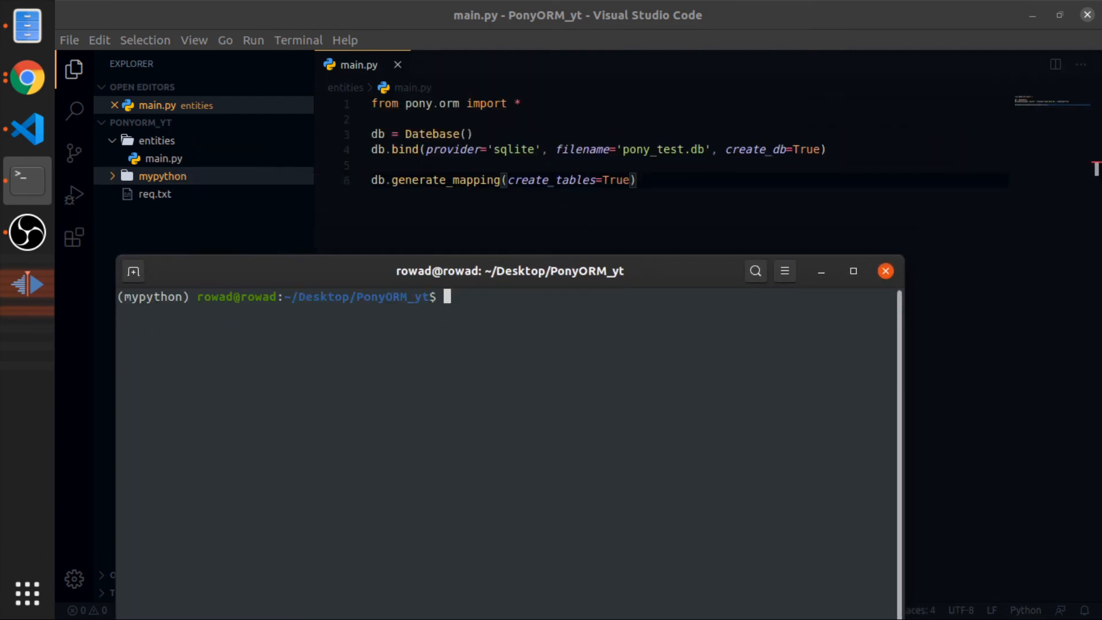
- Type the python3 command in the terminal to run the main.py script
{"action": "type", "text": "python3 mypython/"}
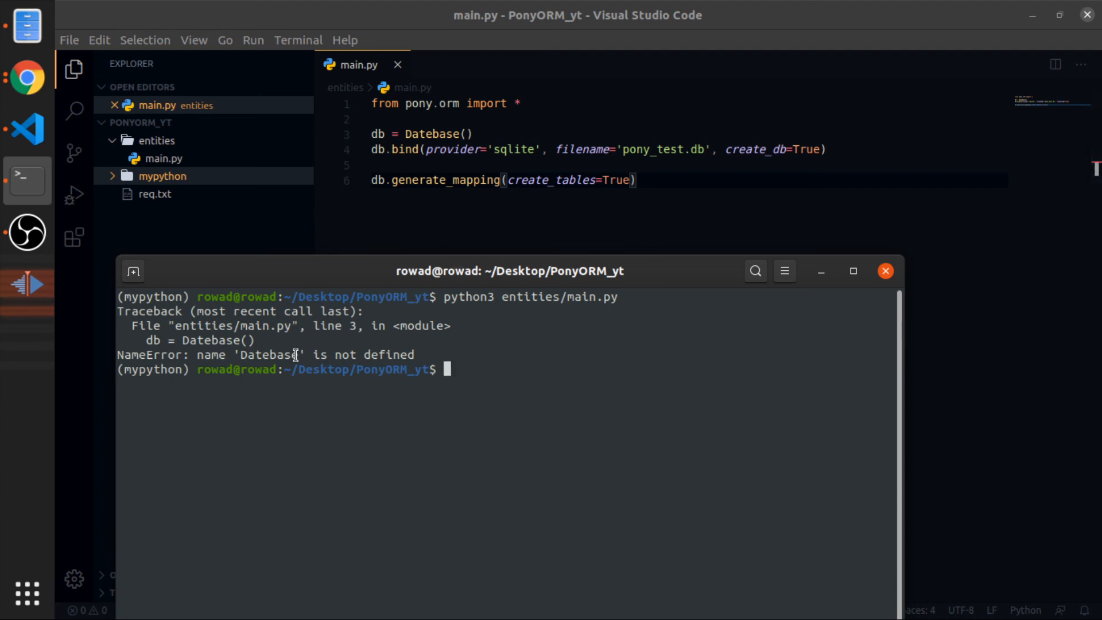
{"action": "mouse_move", "coordinate": [272, 369]}
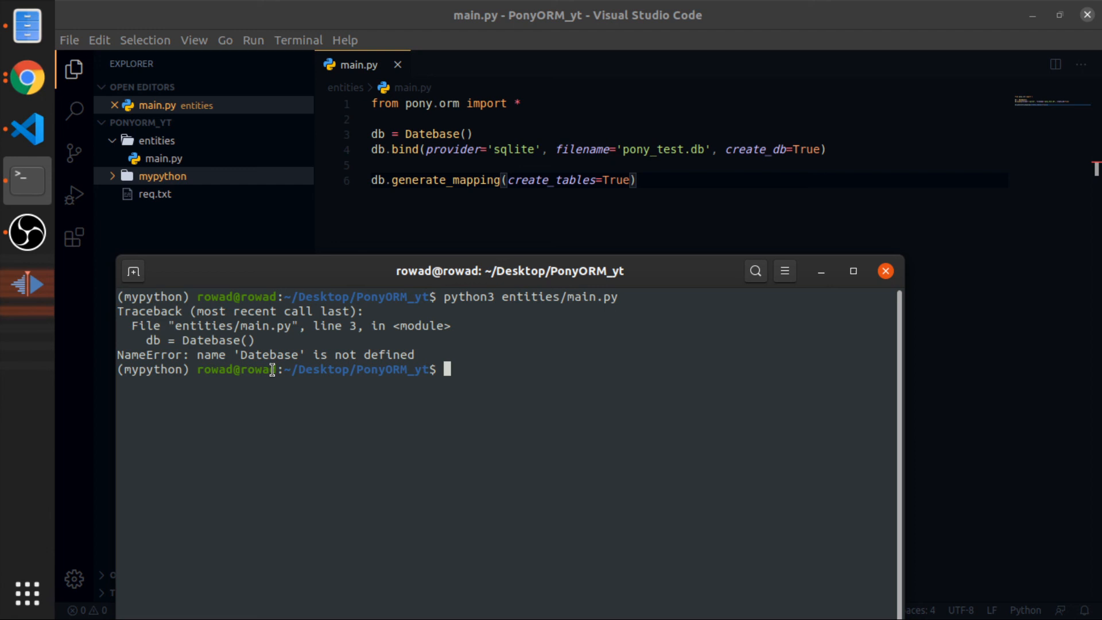
{"action": "mouse_move", "coordinate": [420, 228]}
{"action": "type", "text": "python3 entities/main.py"}
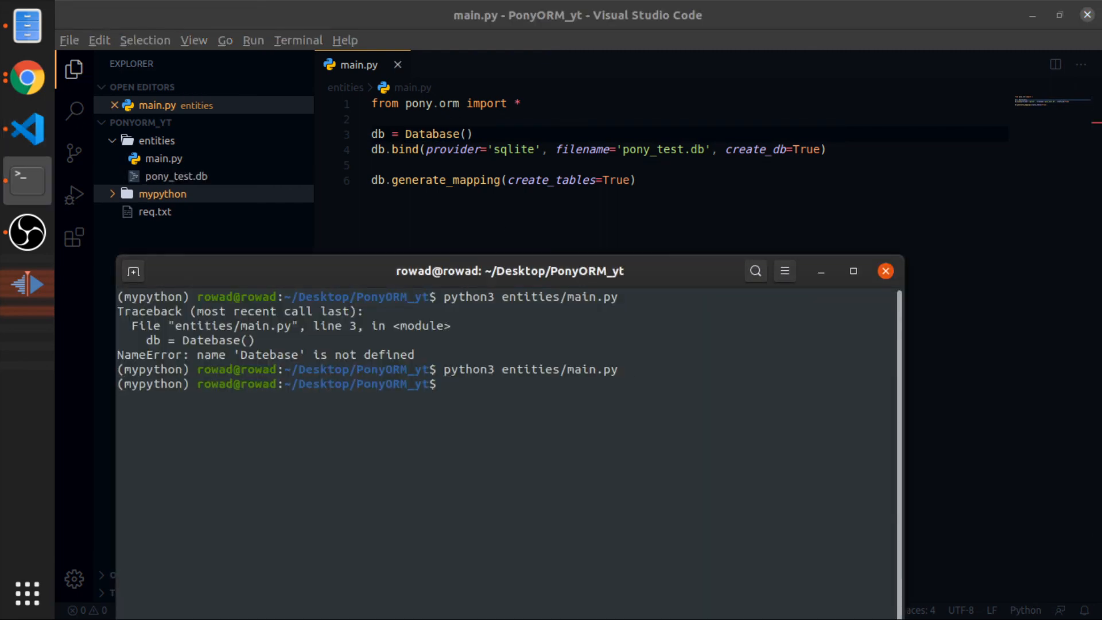
- Open the newly created pony_test.db file from the Explorer
{"action": "double_click", "coordinate": [177, 176]}
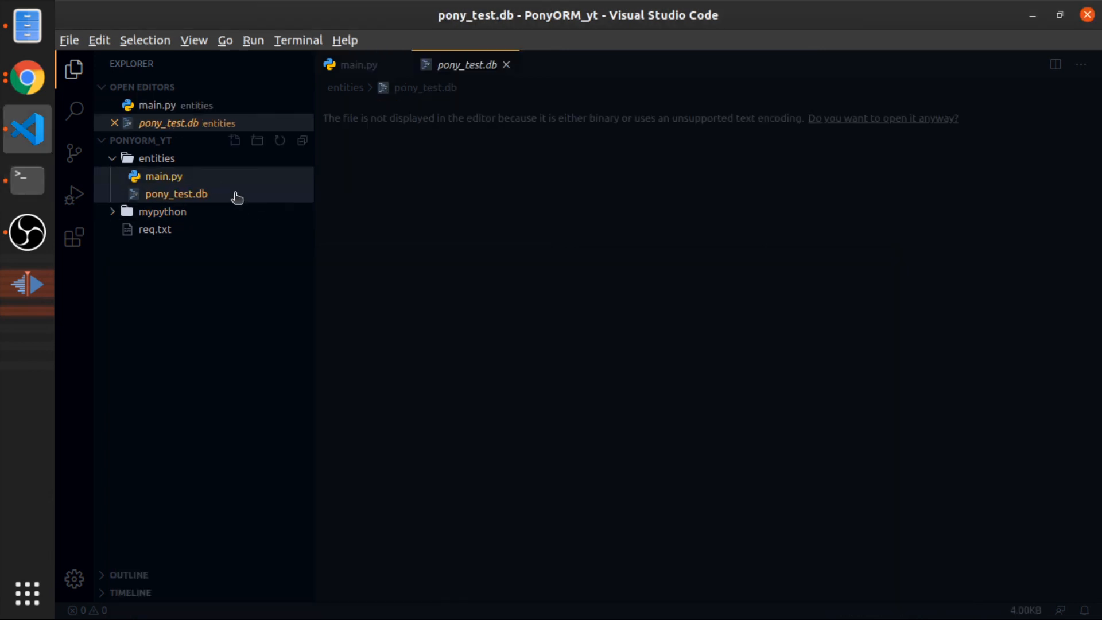